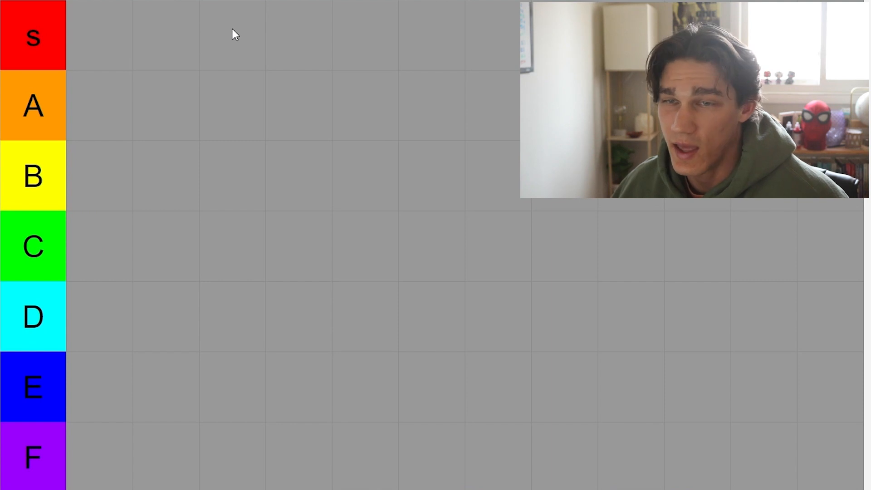
pyautogui.moveTo(366, 383)
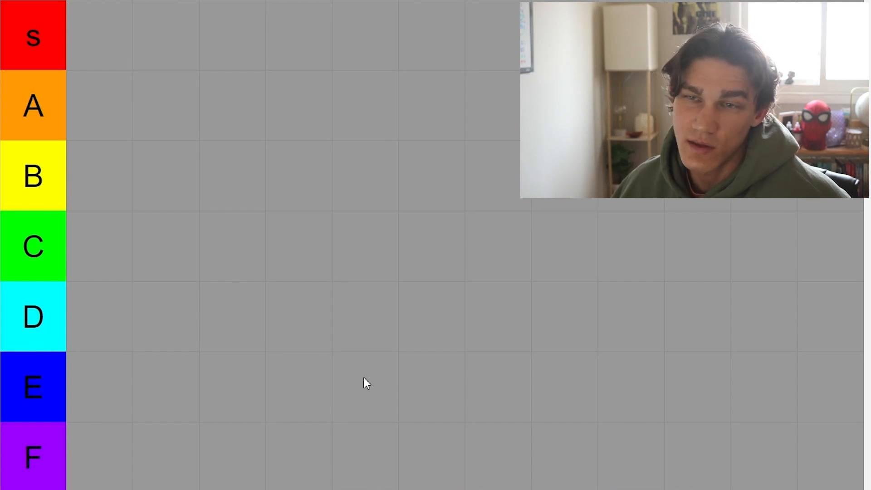
pyautogui.moveTo(262, 147)
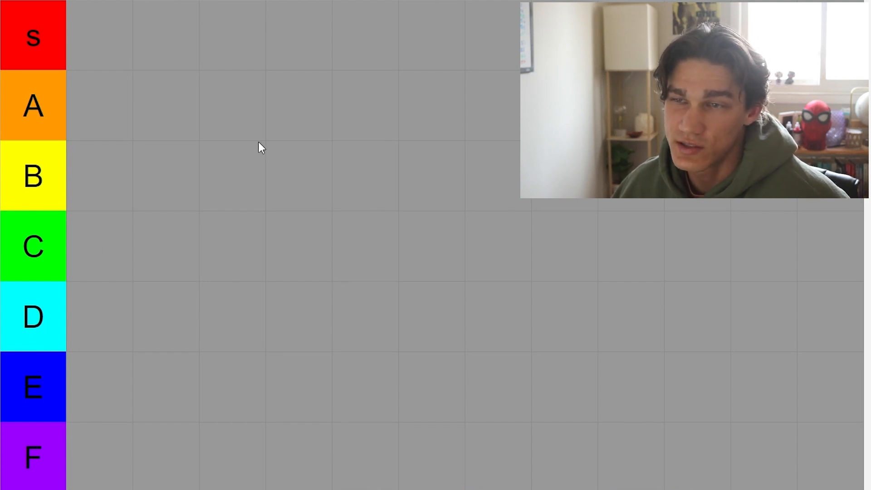
pyautogui.moveTo(284, 265)
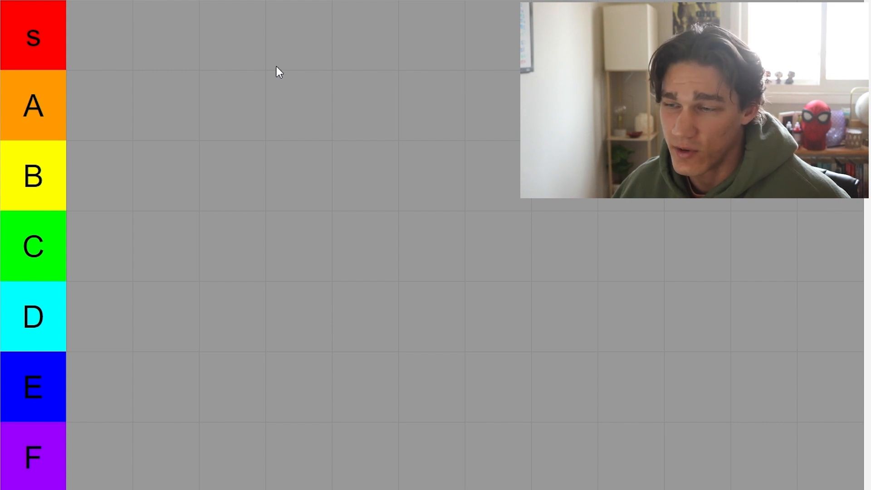
# Step: Move the white Monster can into the S row of the tier list
pyautogui.scroll(-3)
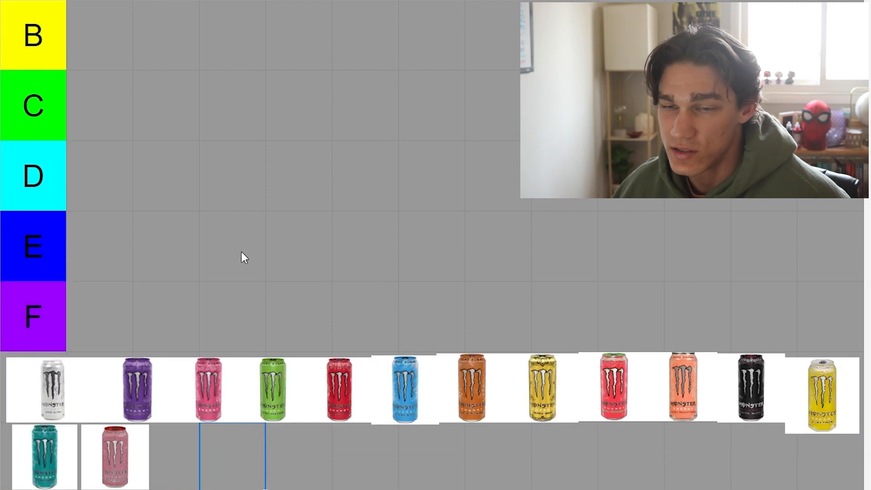
pyautogui.moveTo(732, 415)
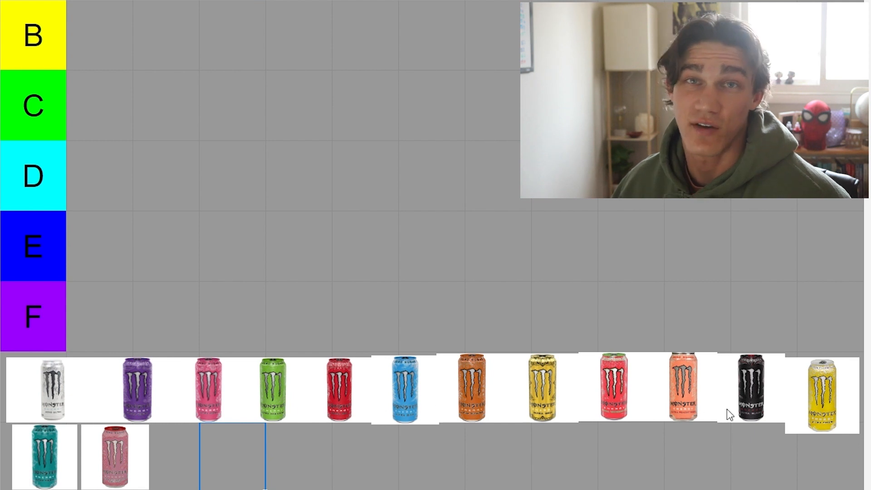
pyautogui.moveTo(130, 398)
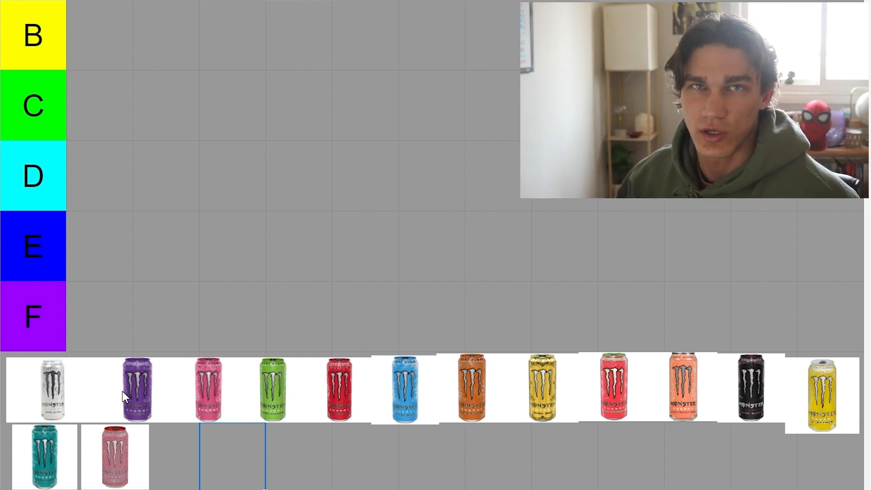
pyautogui.moveTo(132, 366)
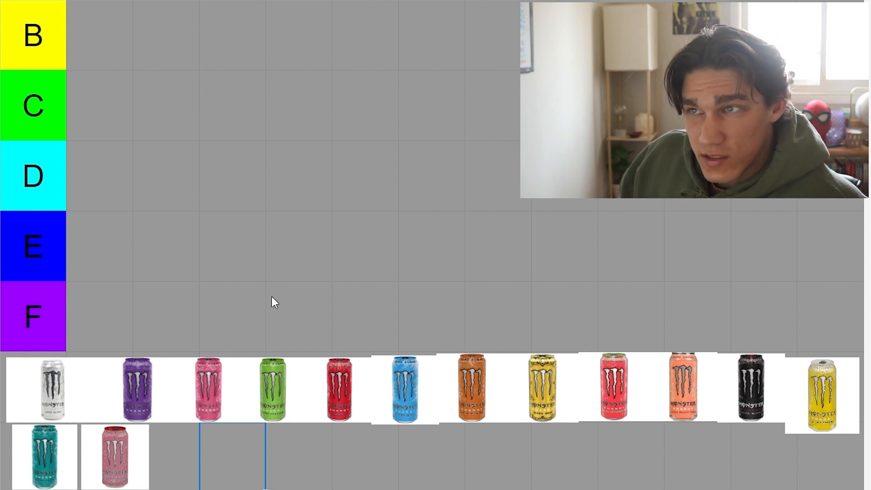
pyautogui.moveTo(83, 396)
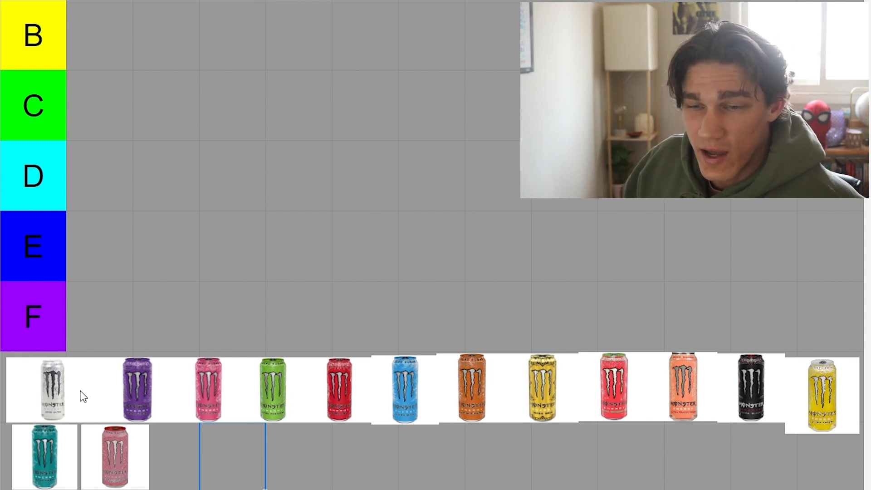
pyautogui.click(49, 387)
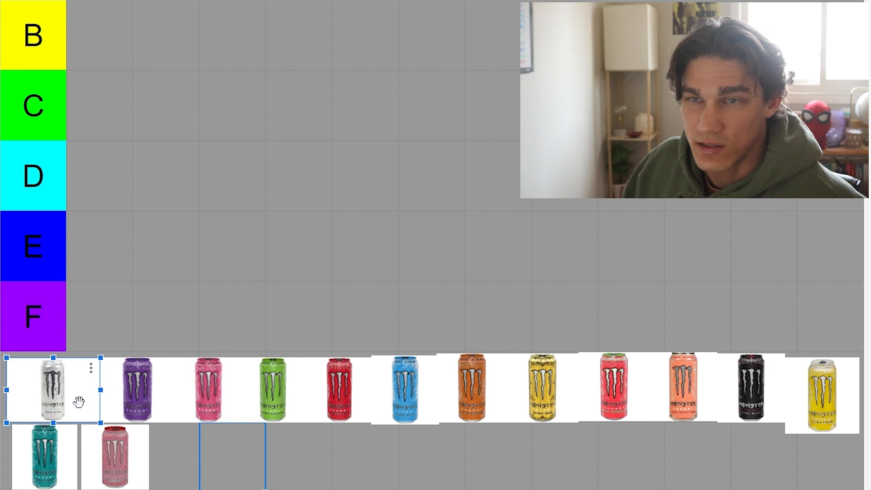
pyautogui.moveTo(34, 389); pyautogui.dragTo(155, 194)
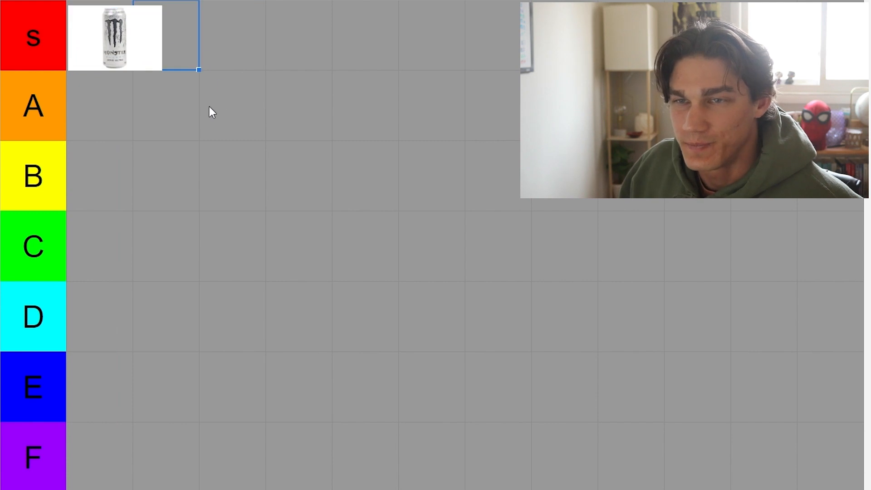
pyautogui.moveTo(262, 165)
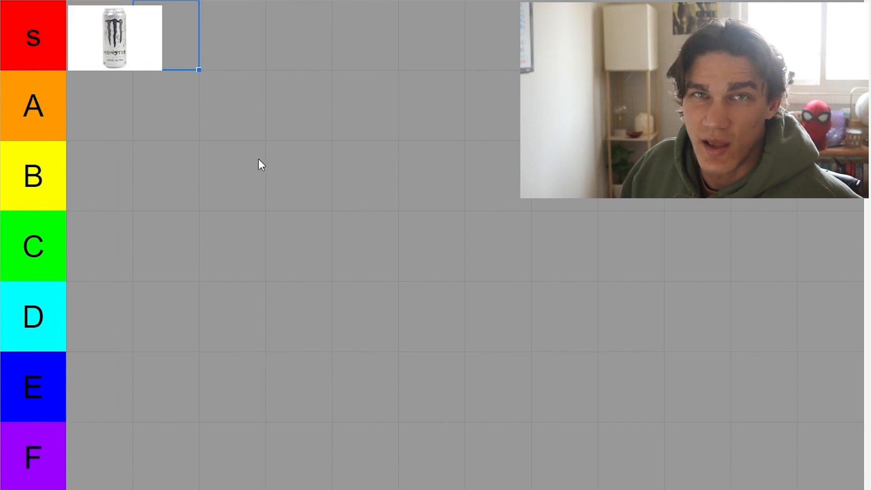
# Step: Place the purple can in the A row
pyautogui.scroll(-3)
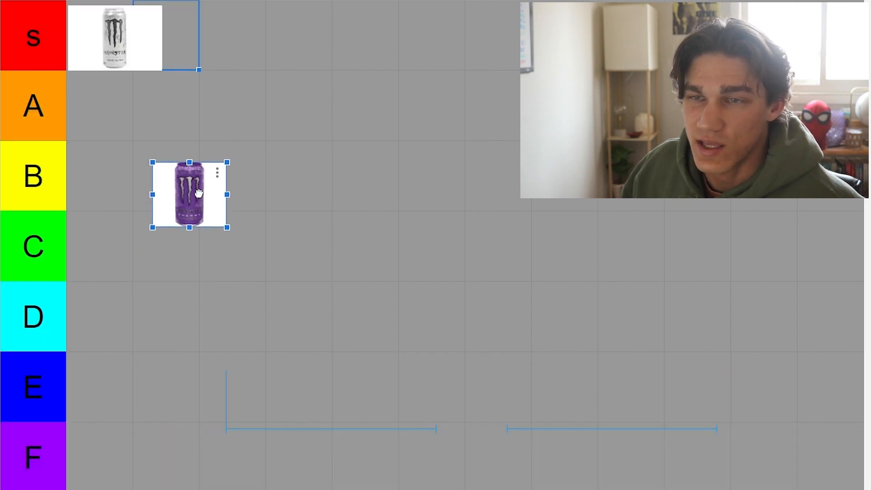
pyautogui.moveTo(191, 195); pyautogui.dragTo(105, 106)
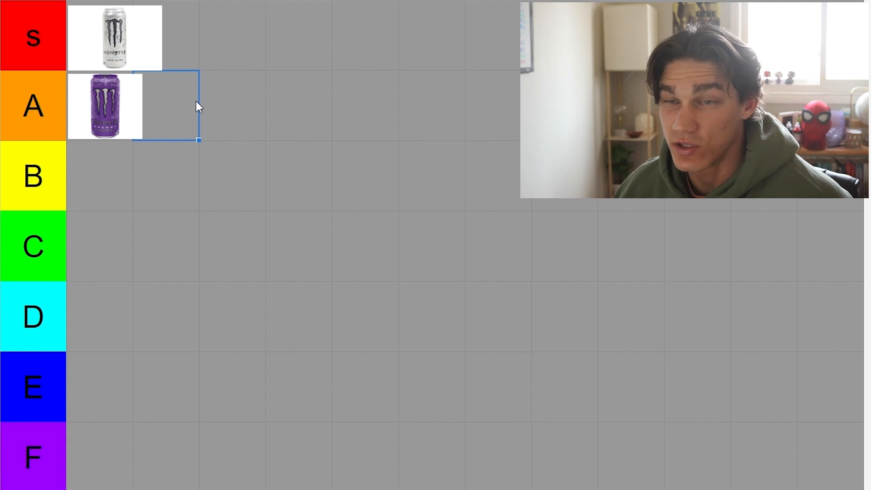
pyautogui.moveTo(107, 115)
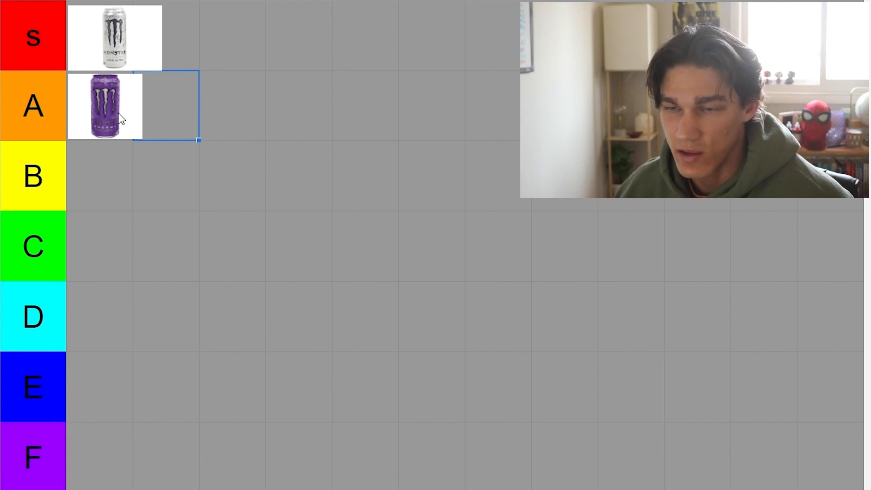
# Step: Pull the pink can out of the unranked lineup and drop it into the C row
pyautogui.scroll(-3)
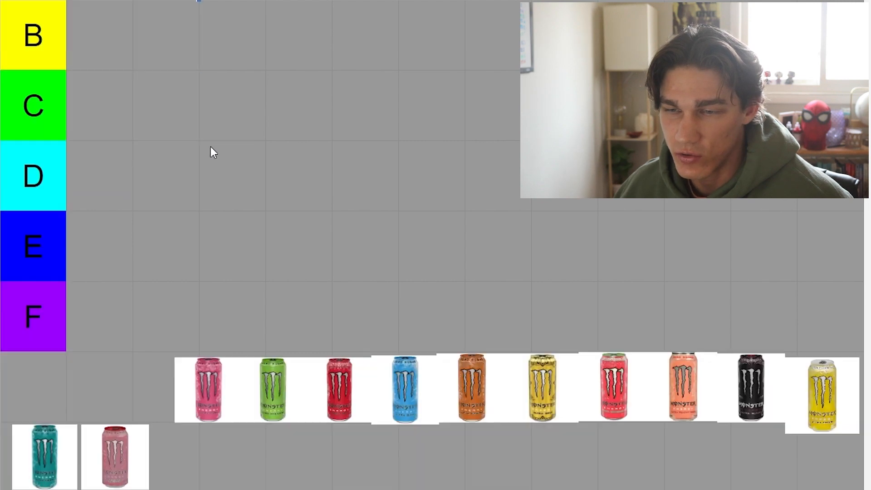
pyautogui.click(209, 388)
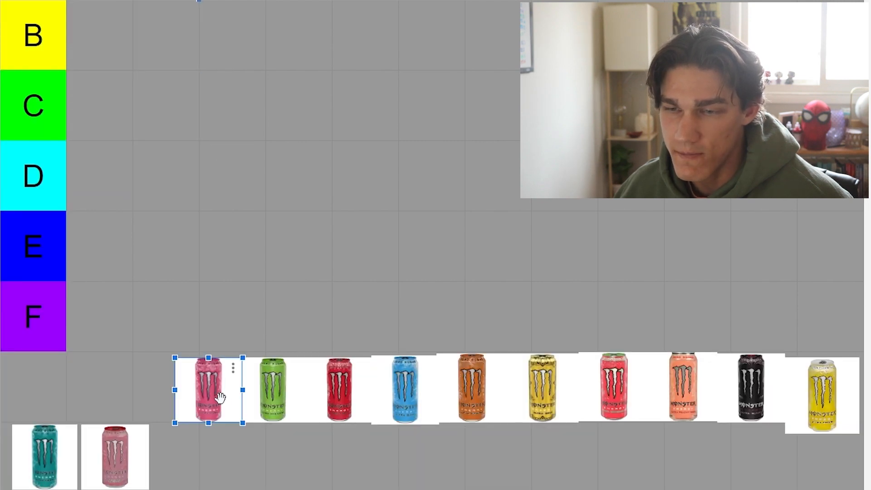
pyautogui.moveTo(209, 387); pyautogui.dragTo(183, 380)
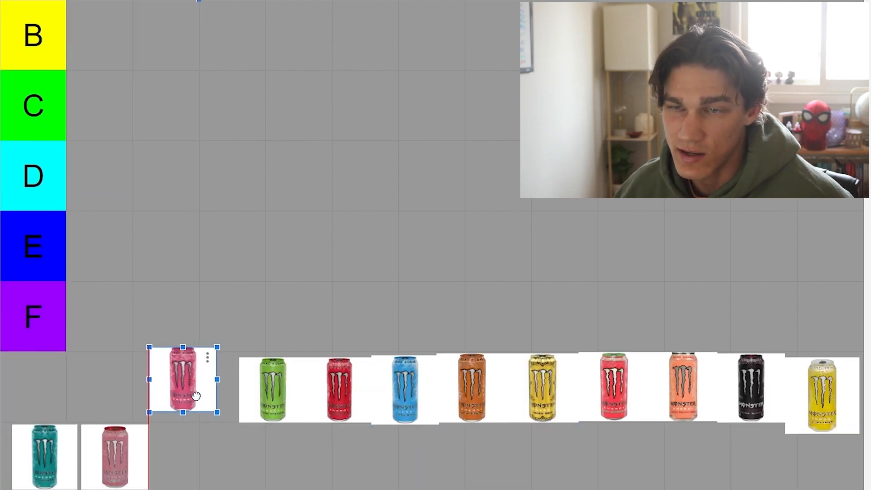
pyautogui.moveTo(184, 380); pyautogui.dragTo(184, 217)
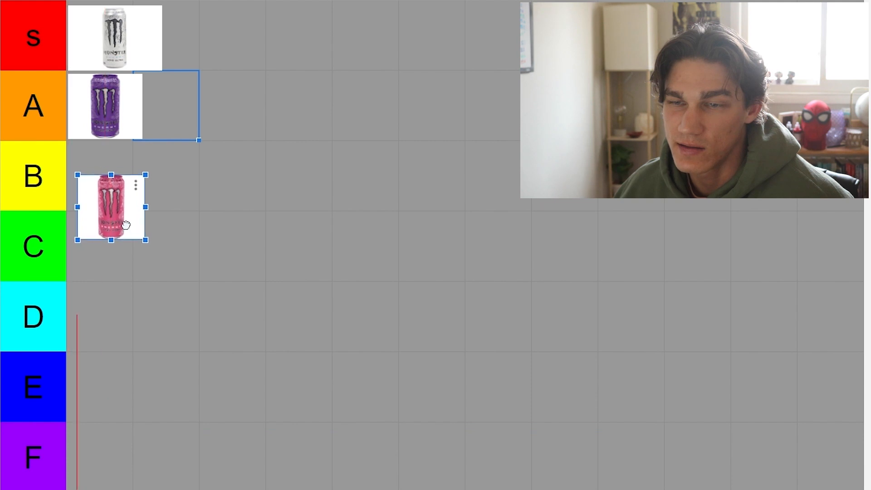
pyautogui.moveTo(110, 208); pyautogui.dragTo(137, 216)
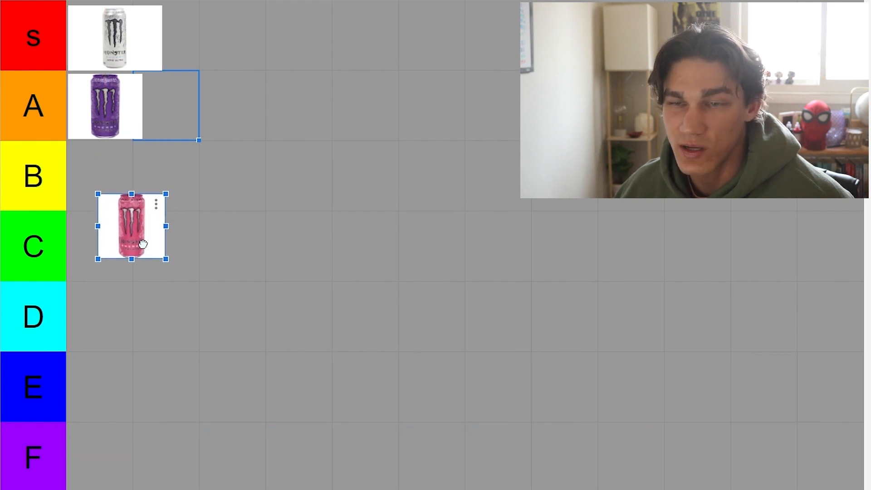
pyautogui.moveTo(134, 227); pyautogui.dragTo(102, 246)
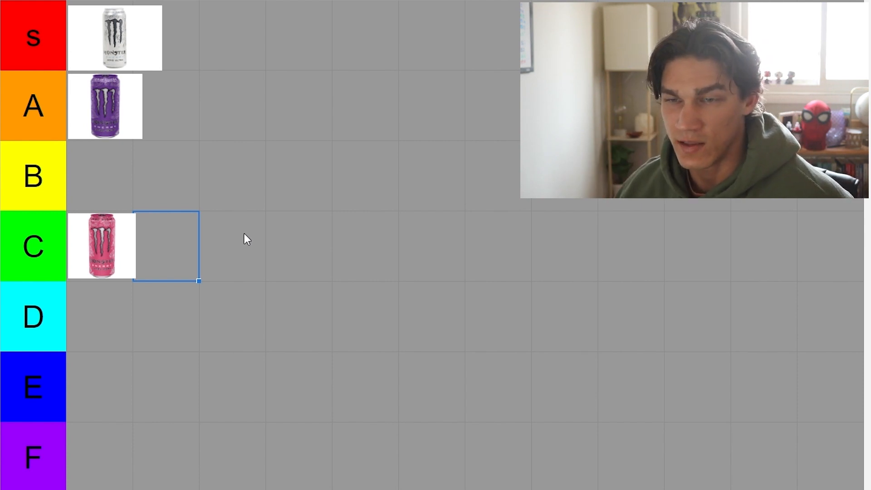
pyautogui.moveTo(166, 245)
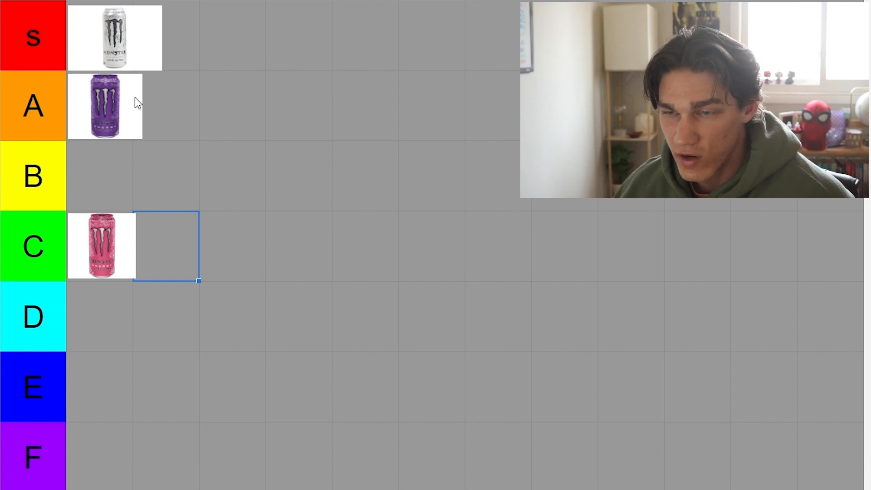
# Step: Place the green can in the C row beside the pink one
pyautogui.scroll(-3)
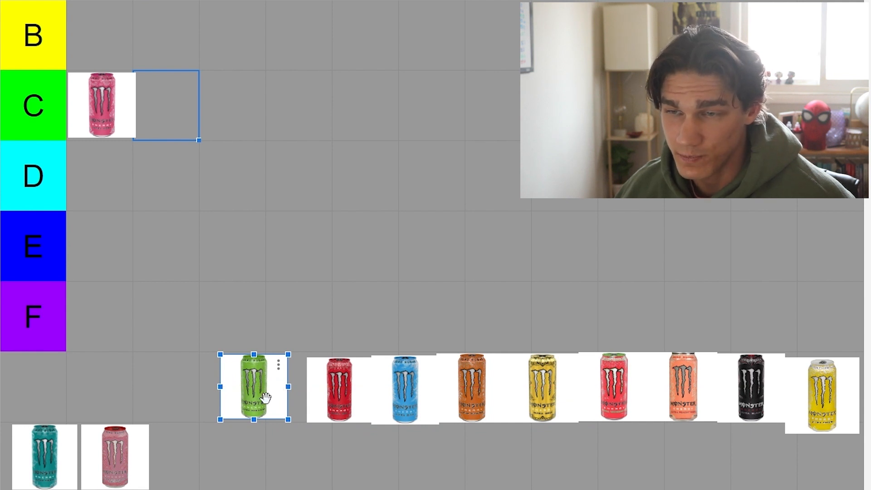
pyautogui.moveTo(253, 388); pyautogui.dragTo(253, 292)
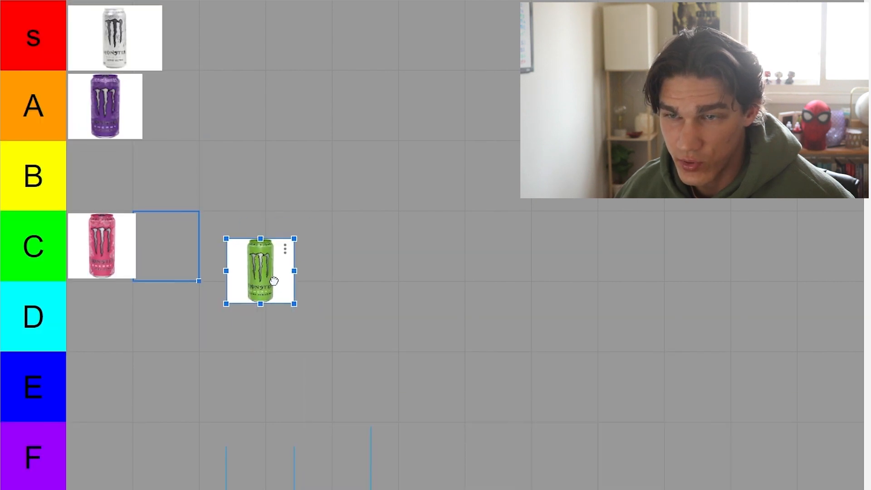
pyautogui.moveTo(261, 271); pyautogui.dragTo(178, 241)
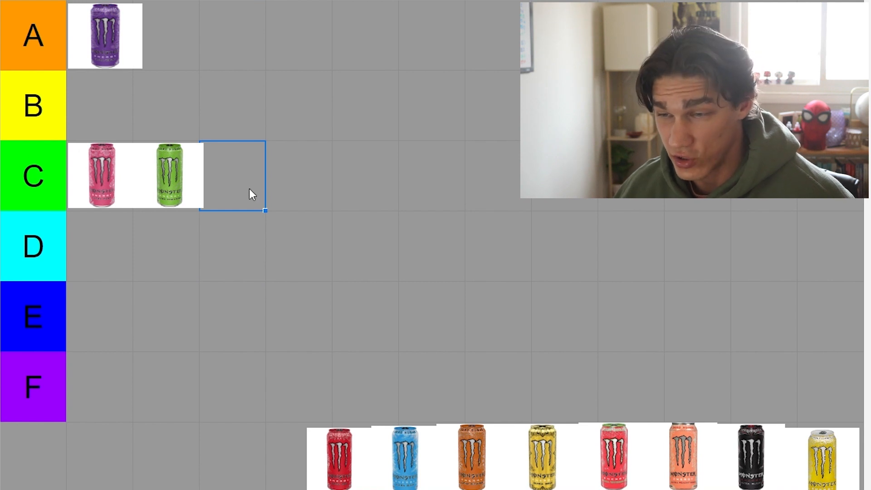
# Step: Put the red can in the S row next to the white one
pyautogui.scroll(-3)
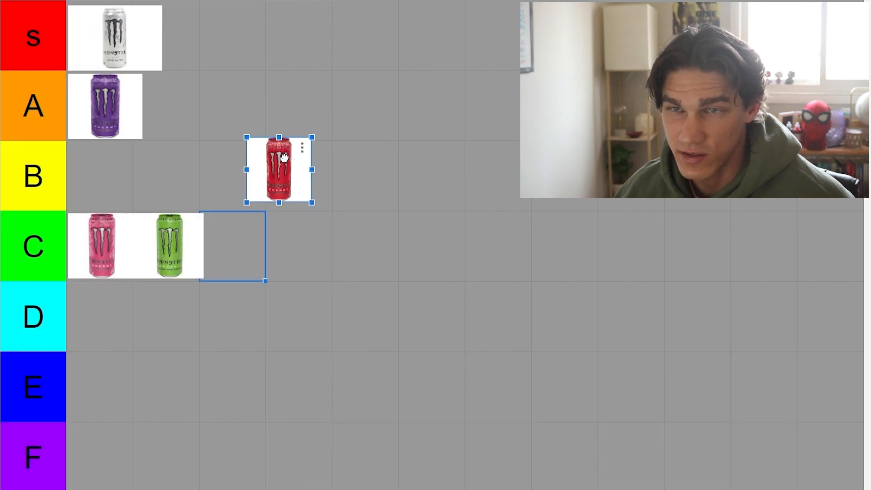
pyautogui.moveTo(279, 169); pyautogui.dragTo(195, 38)
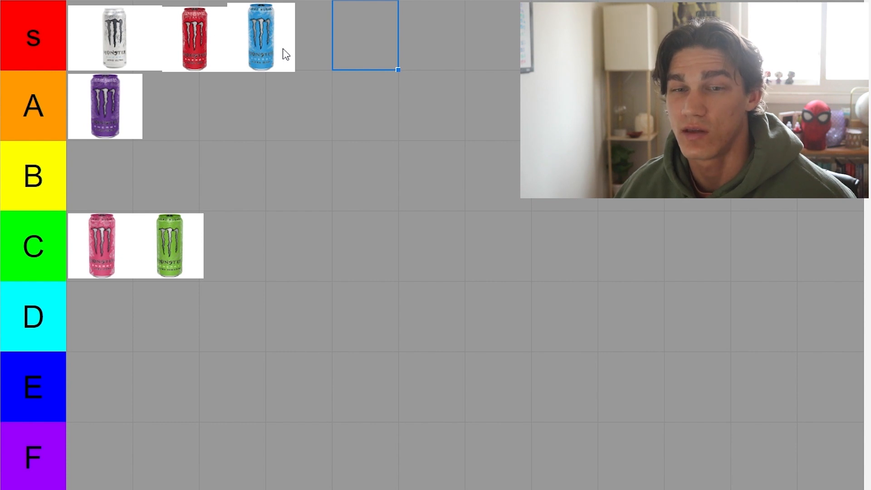
pyautogui.moveTo(356, 26)
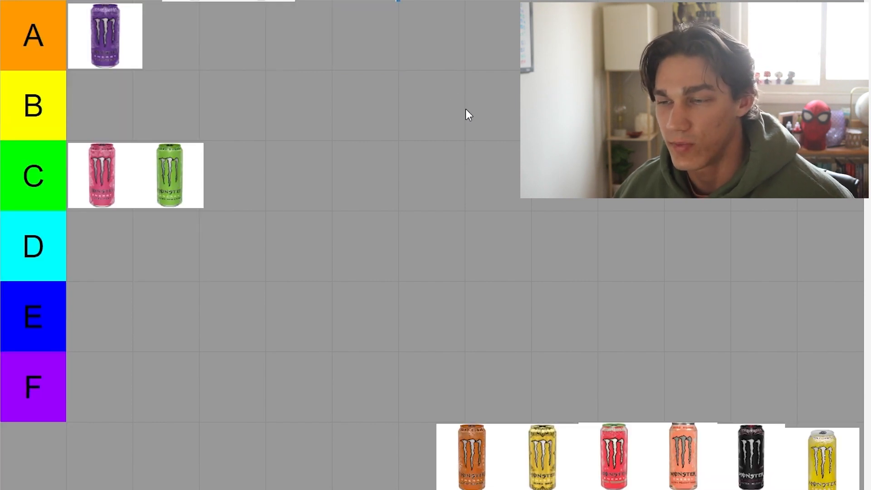
# Step: Move the orange can from the unsorted pile into the E row
pyautogui.scroll(-3)
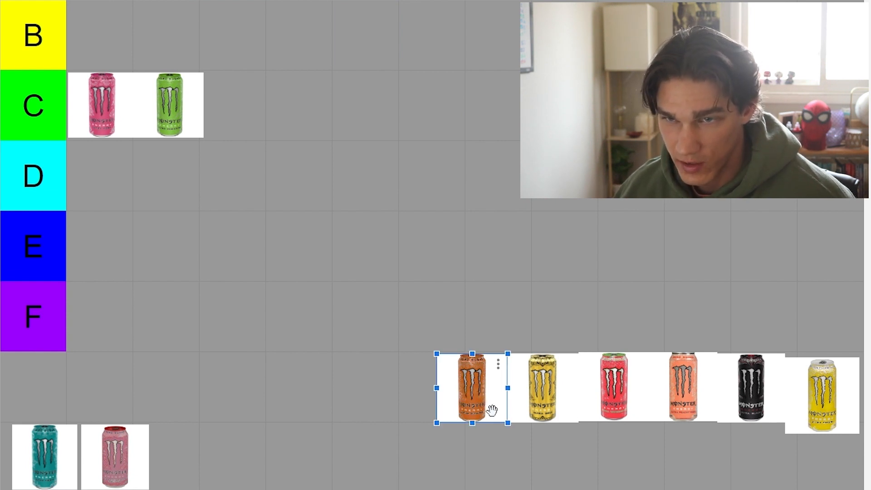
pyautogui.moveTo(472, 387); pyautogui.dragTo(103, 244)
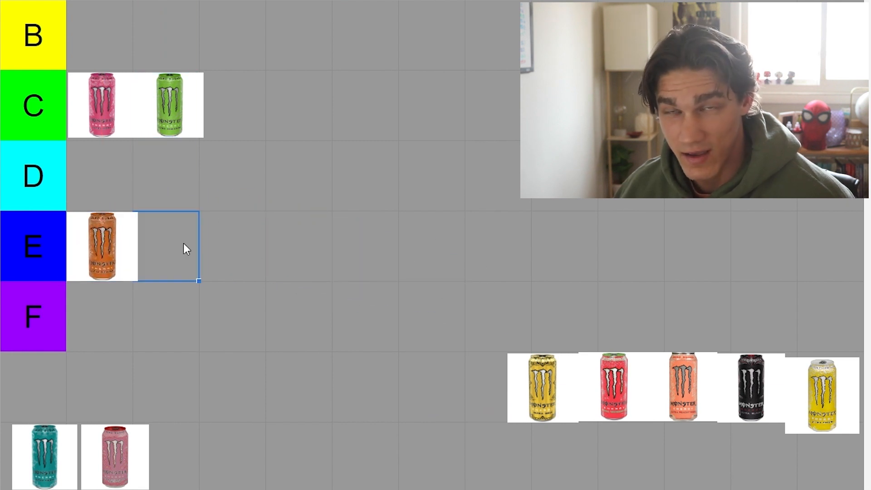
pyautogui.moveTo(278, 245)
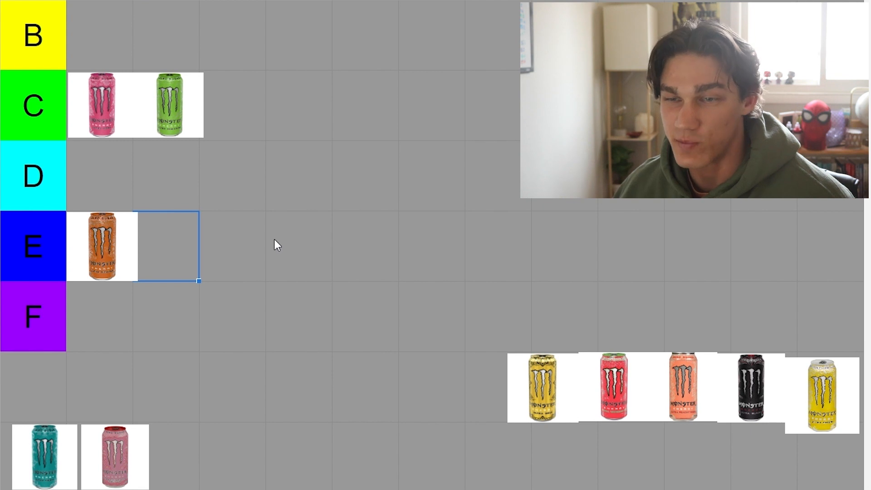
pyautogui.moveTo(127, 274)
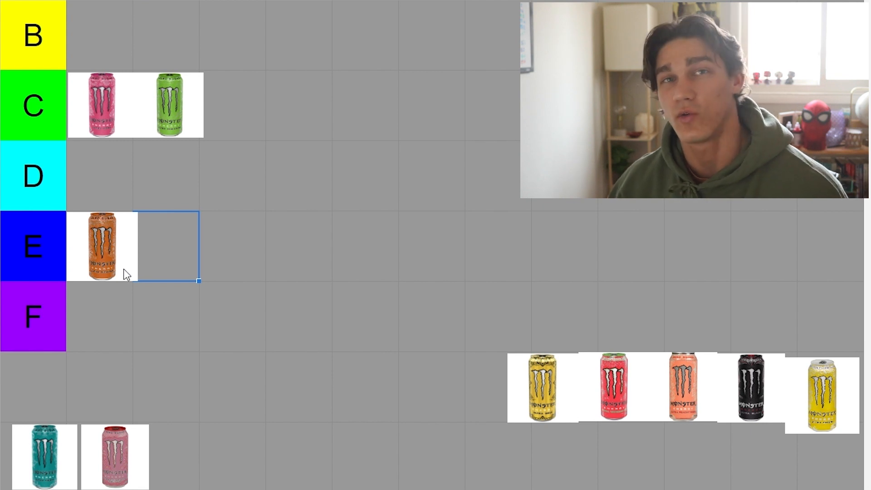
pyautogui.moveTo(177, 217)
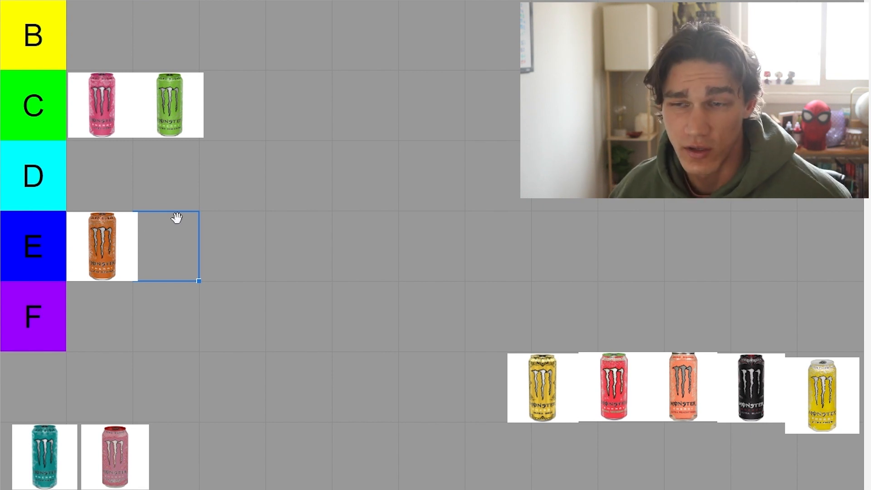
pyautogui.moveTo(177, 239)
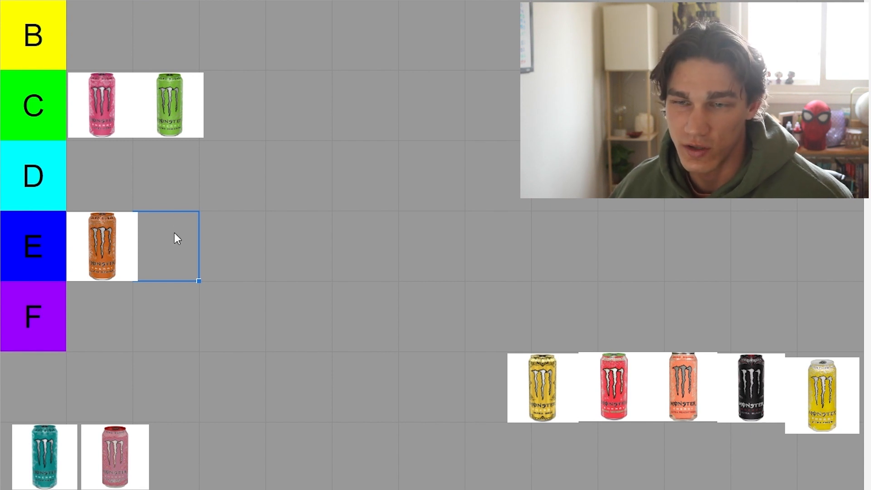
pyautogui.moveTo(131, 256)
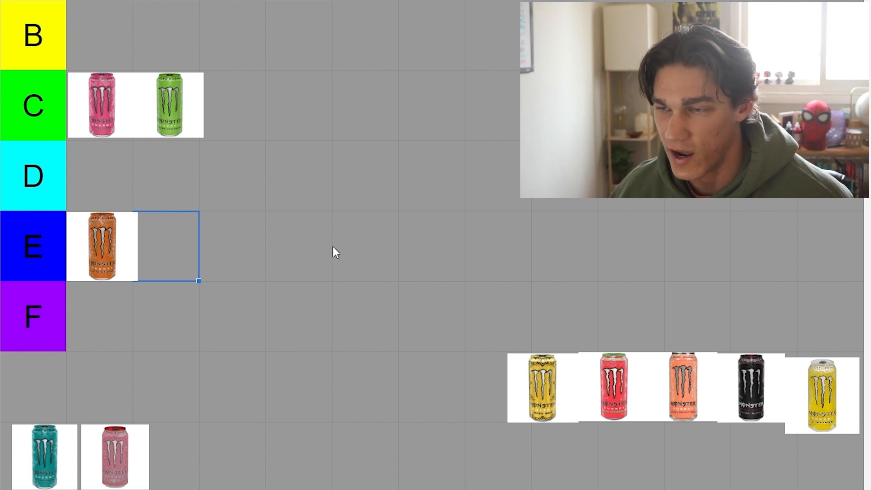
# Step: Drop the gold can into the E row beside the orange can
pyautogui.scroll(-3)
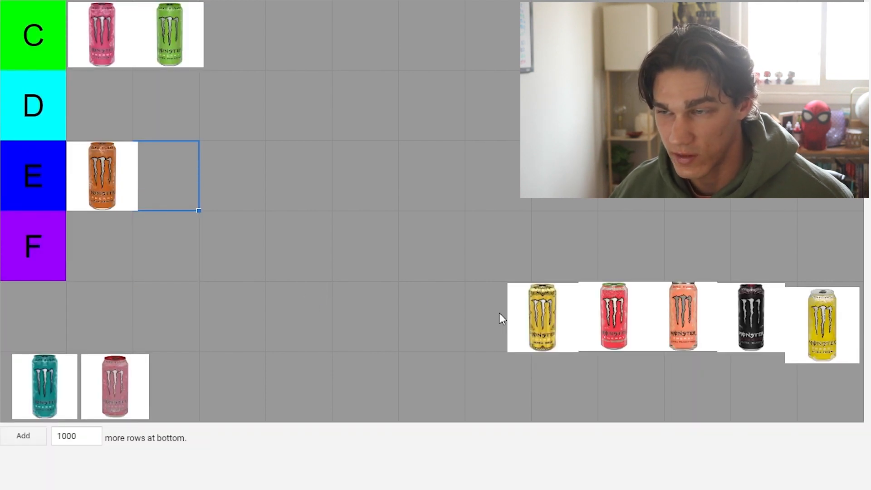
pyautogui.click(541, 317)
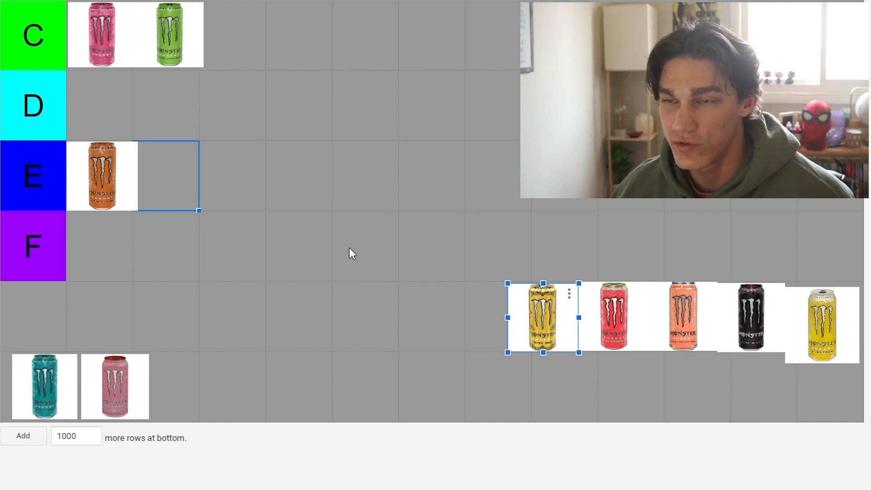
pyautogui.moveTo(549, 328)
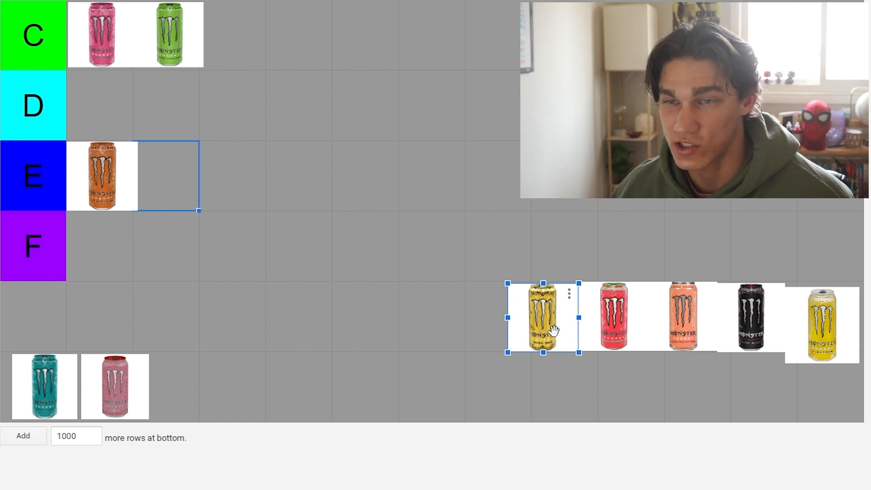
pyautogui.moveTo(542, 317); pyautogui.dragTo(330, 164)
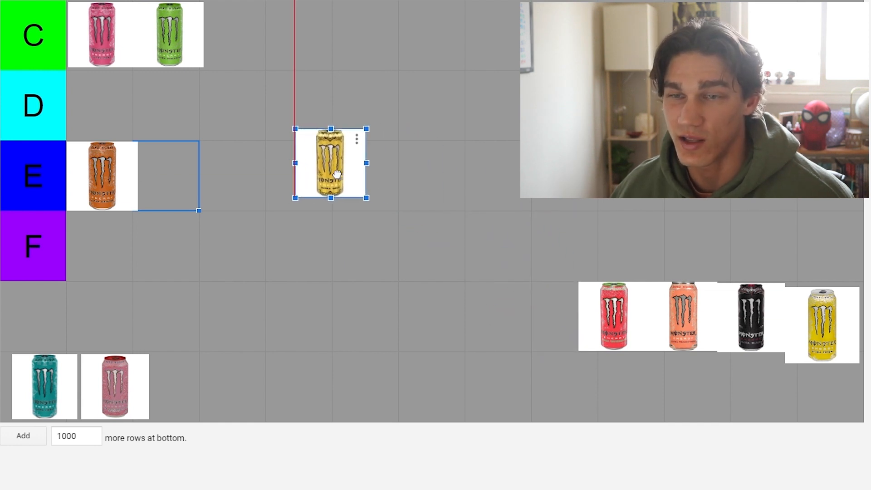
pyautogui.moveTo(331, 165); pyautogui.dragTo(167, 175)
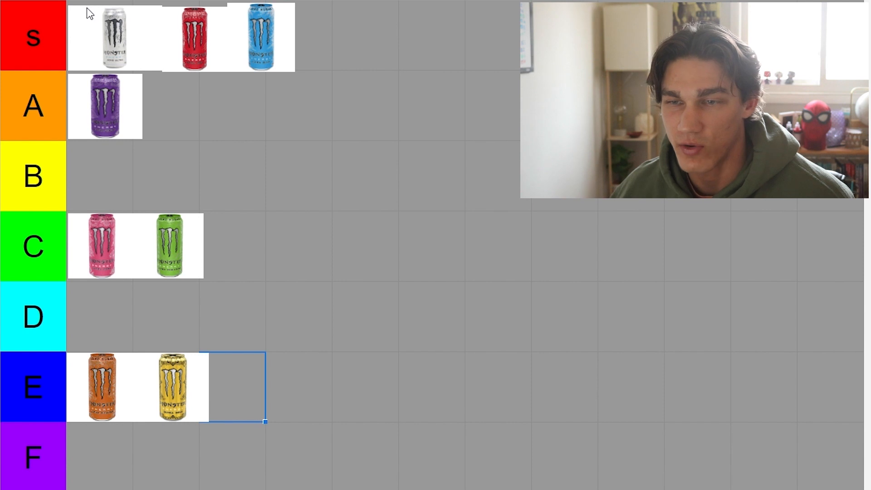
# Step: Bring the coral-red can up from the unsorted group into the C row
pyautogui.scroll(-3)
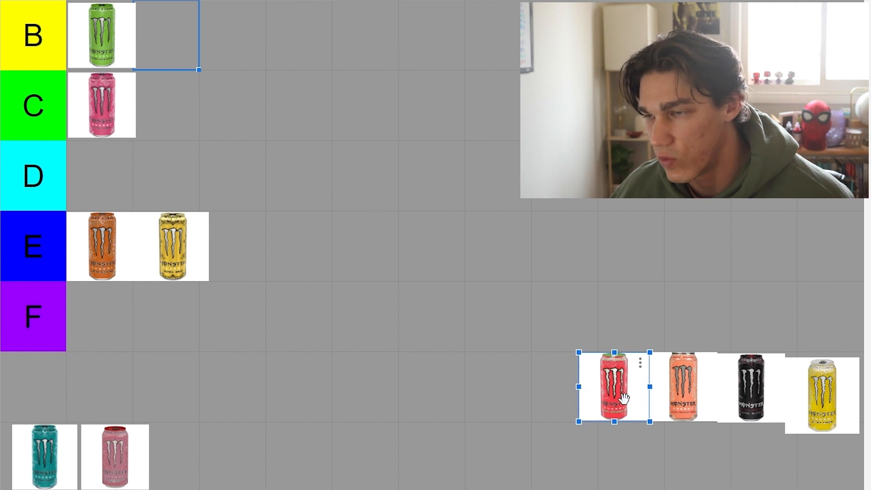
pyautogui.moveTo(641, 424)
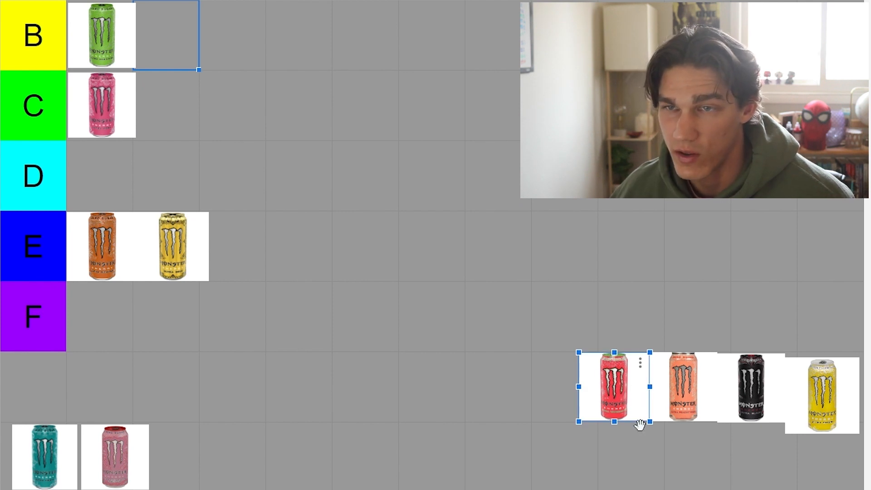
pyautogui.moveTo(613, 385); pyautogui.dragTo(441, 177)
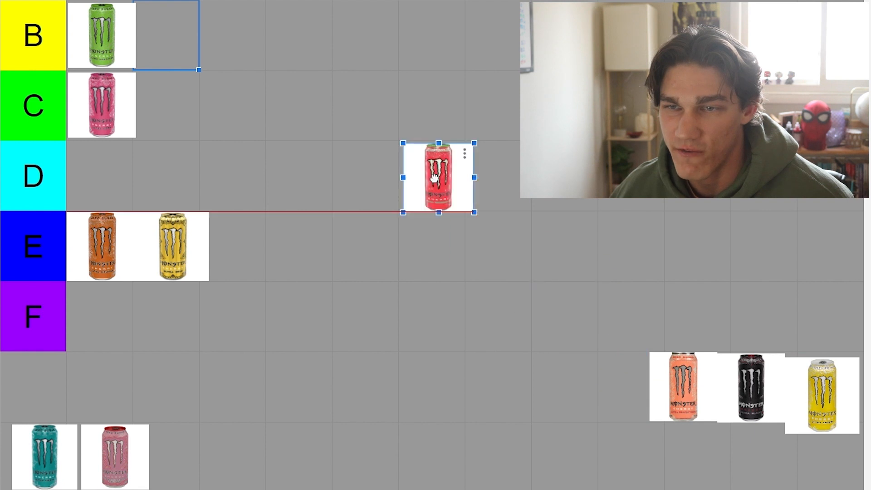
pyautogui.moveTo(442, 178); pyautogui.dragTo(173, 105)
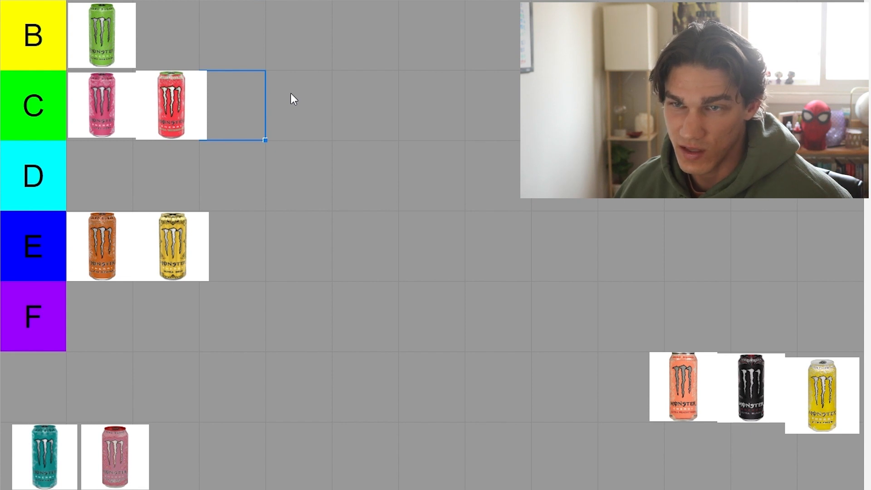
# Step: Try the coral-red can in the D row, then return it to C beside the pink can
pyautogui.click(173, 106)
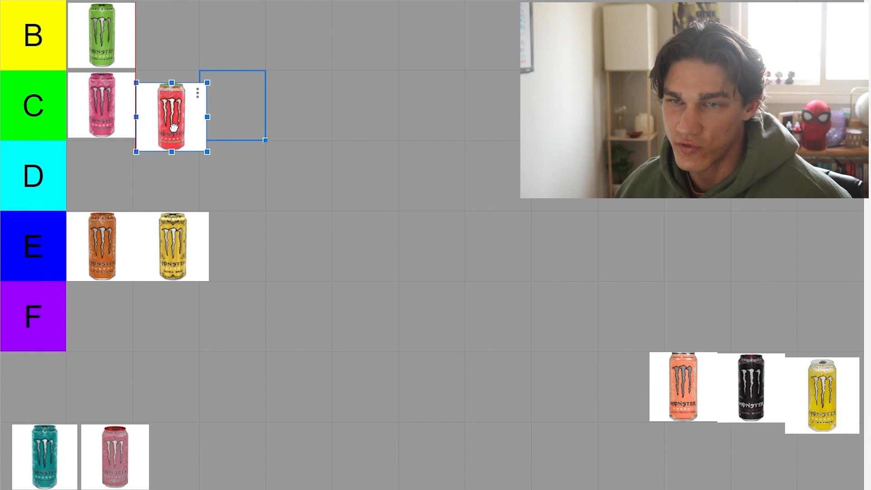
pyautogui.moveTo(172, 114); pyautogui.dragTo(115, 175)
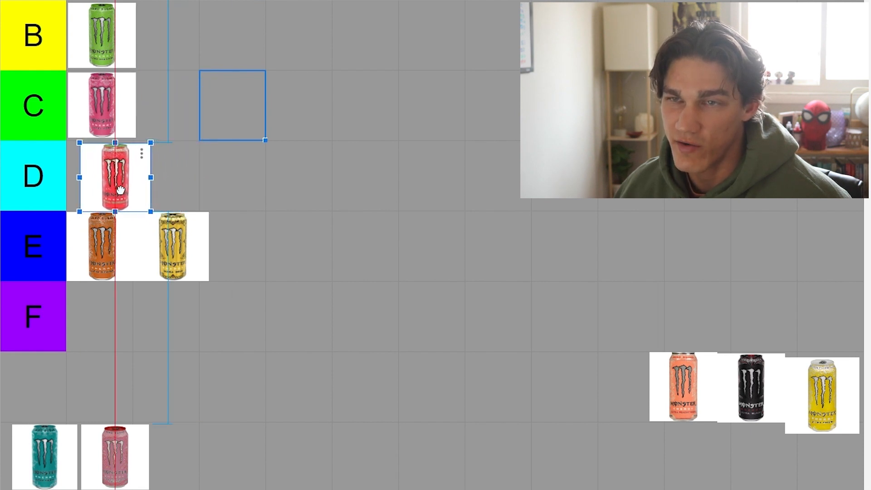
pyautogui.moveTo(114, 175); pyautogui.dragTo(154, 123)
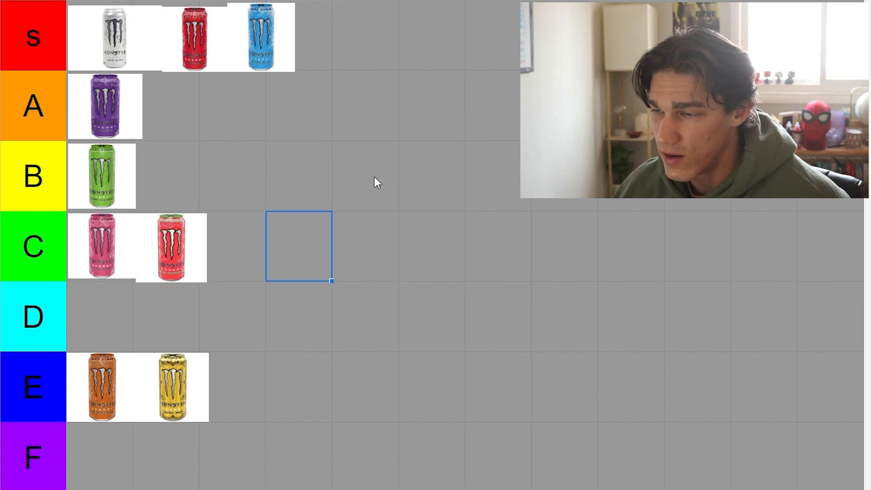
# Step: Place the peach can alone in the first slot of the D row
pyautogui.scroll(-3)
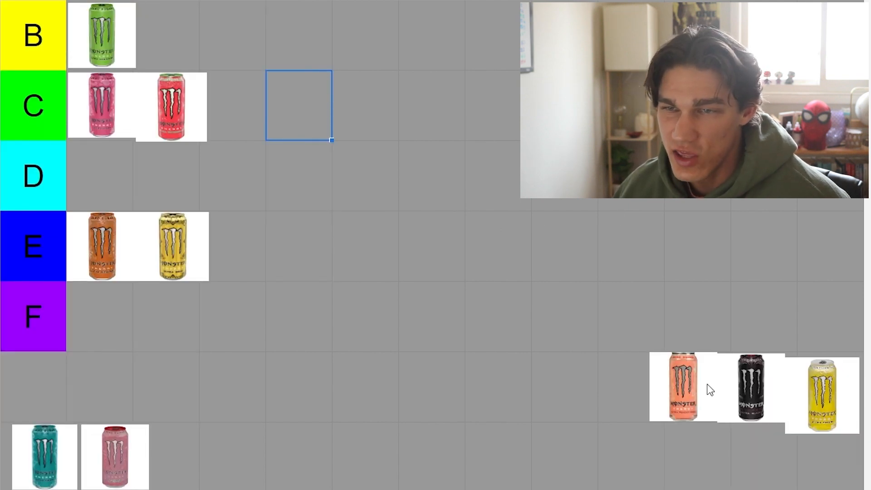
pyautogui.click(684, 390)
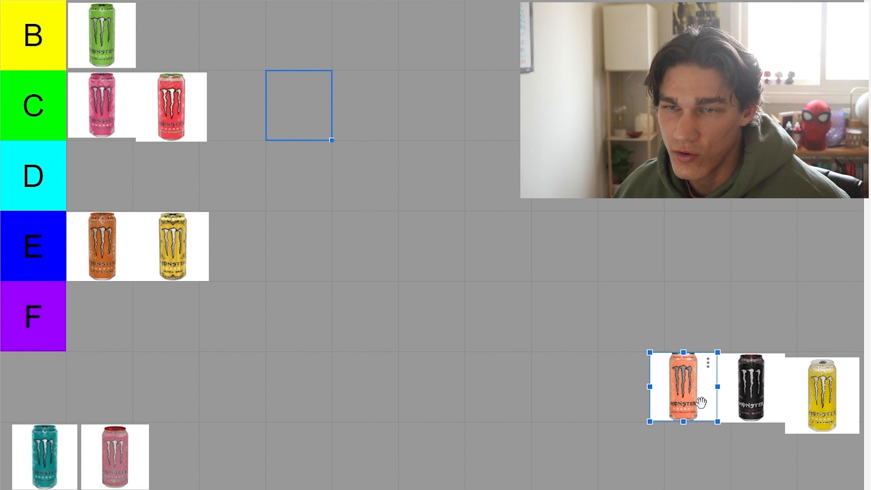
pyautogui.moveTo(687, 388); pyautogui.dragTo(114, 173)
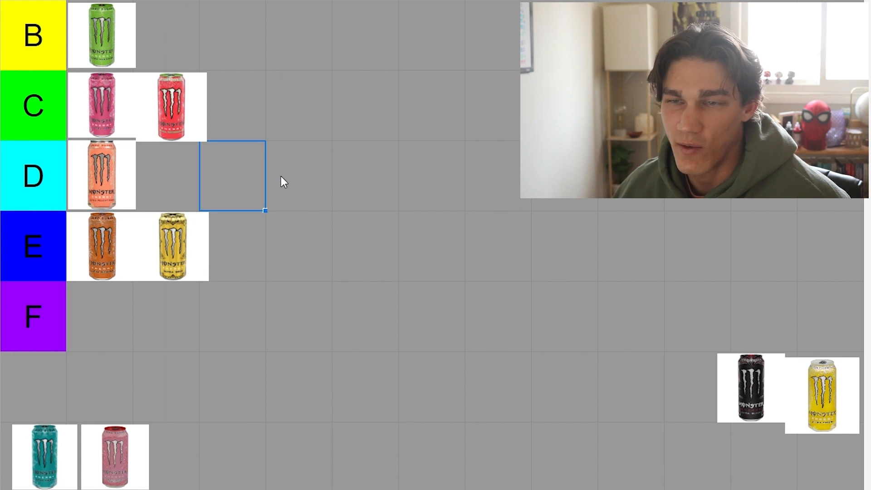
pyautogui.moveTo(371, 170)
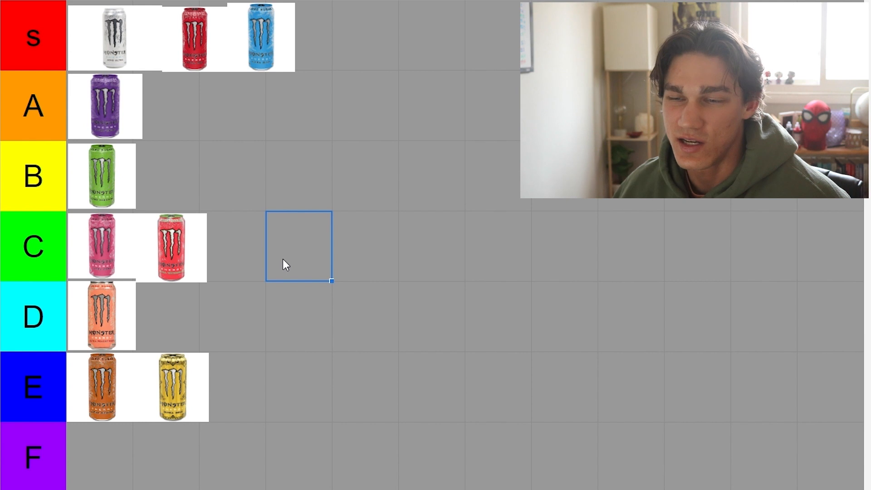
pyautogui.moveTo(178, 345)
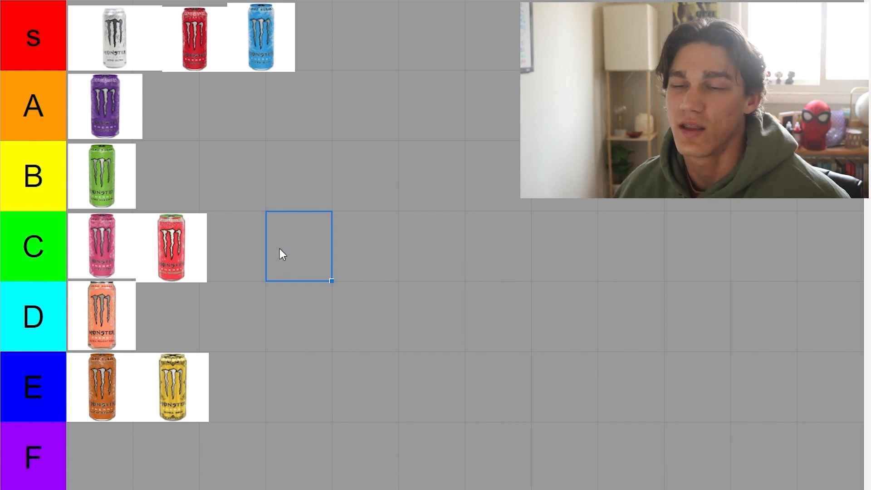
pyautogui.click(365, 246)
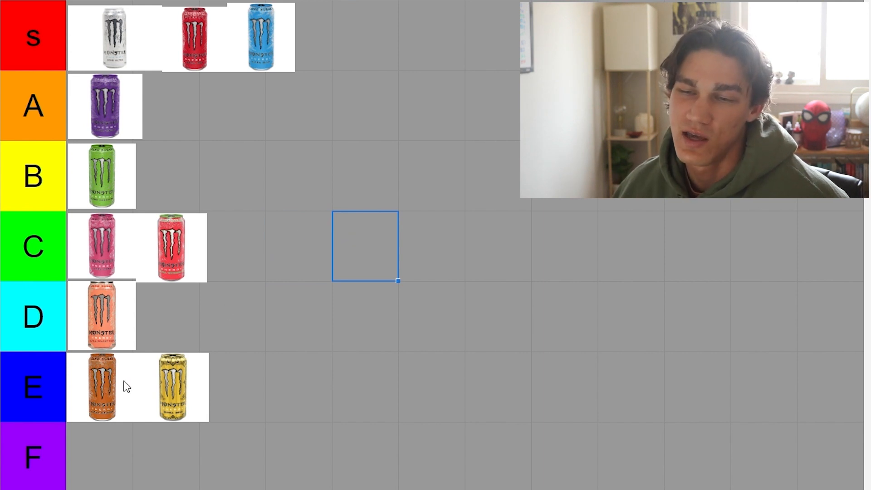
pyautogui.moveTo(272, 270)
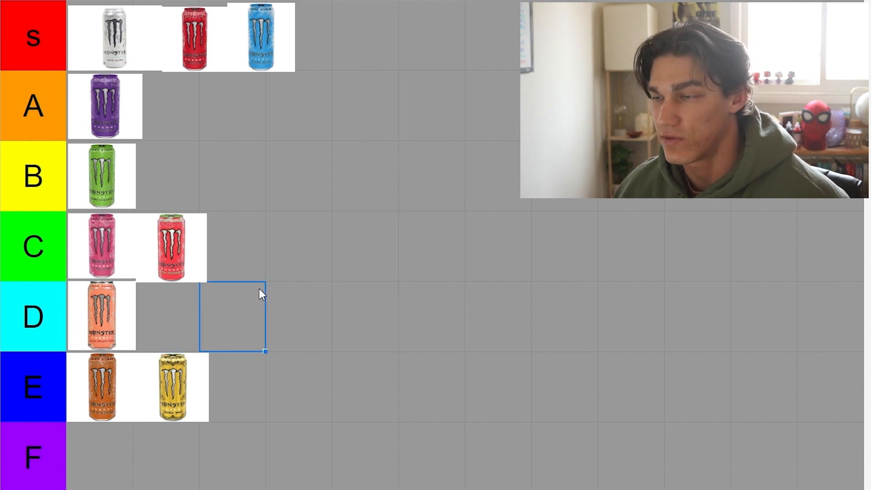
# Step: Pull the black can leftward out of the unsorted pile in the holding area
pyautogui.scroll(-3)
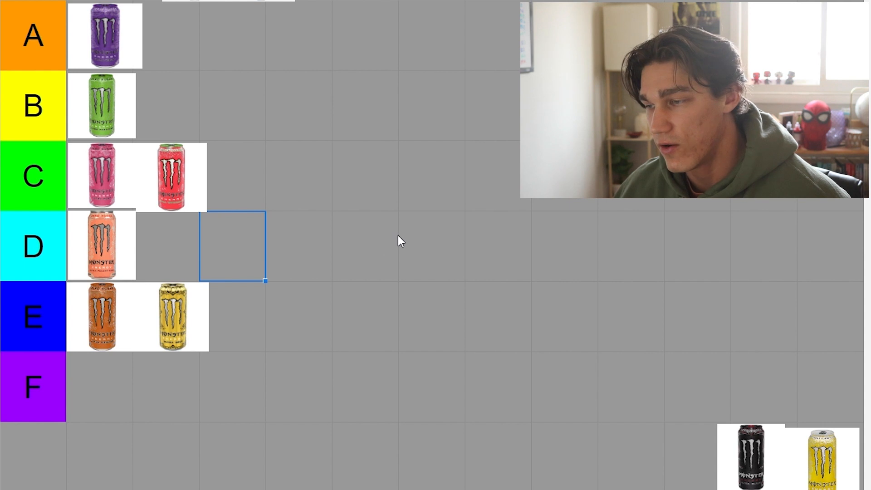
pyautogui.scroll(-3)
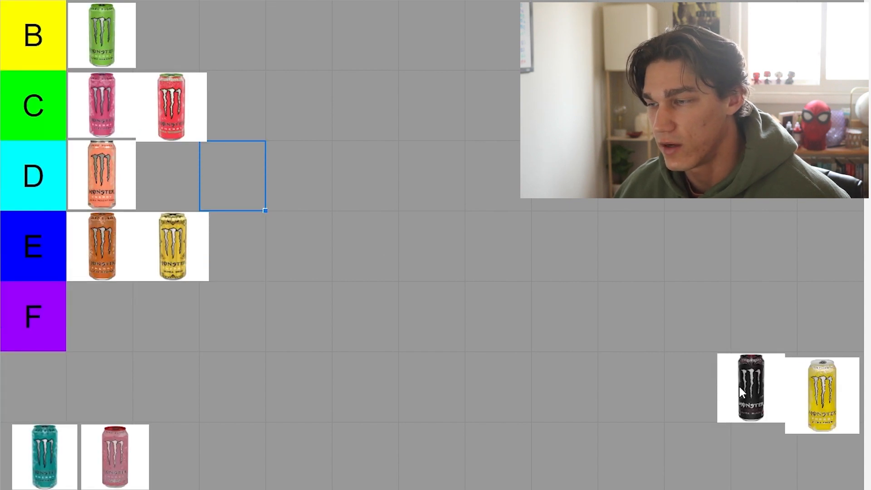
pyautogui.click(751, 389)
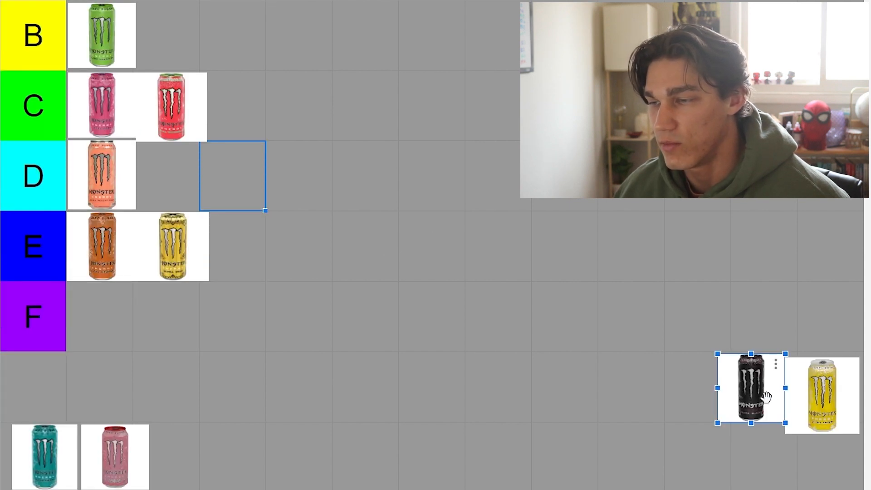
pyautogui.moveTo(751, 387); pyautogui.dragTo(605, 383)
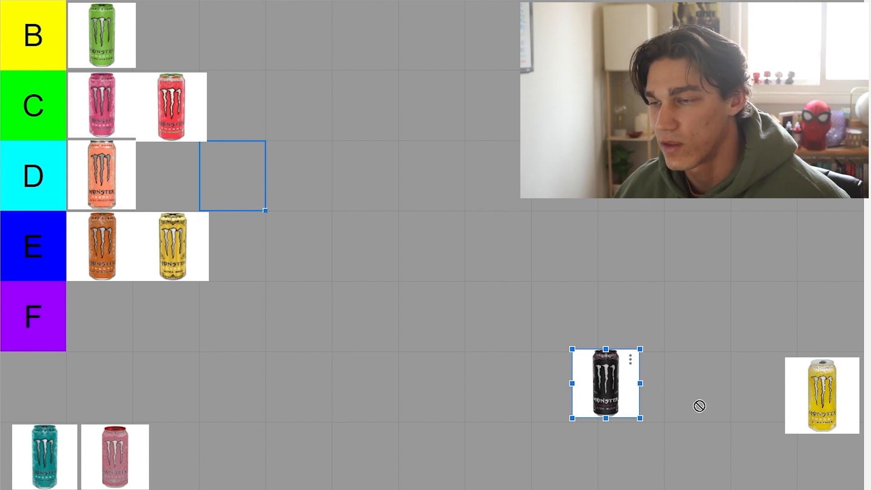
pyautogui.moveTo(821, 395); pyautogui.dragTo(675, 383)
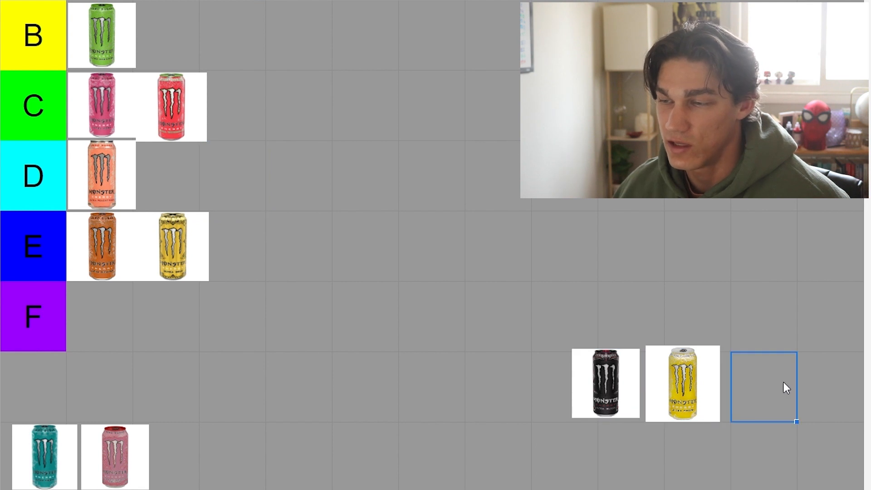
pyautogui.click(683, 383)
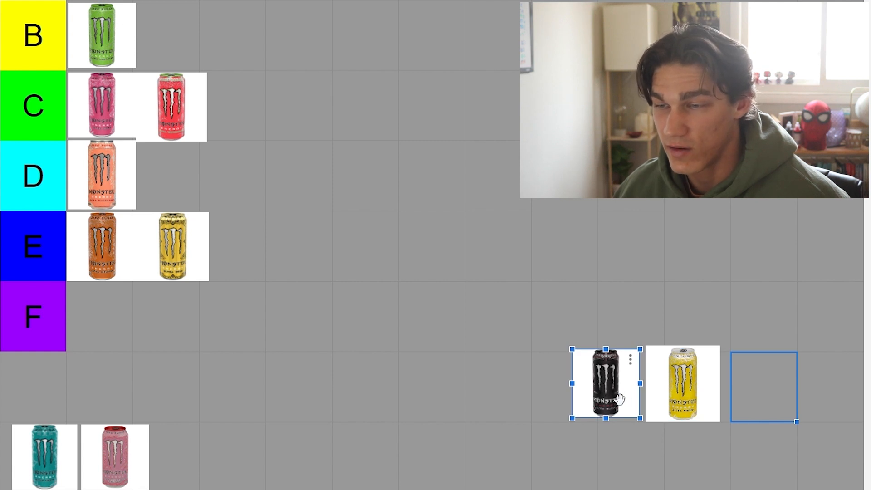
# Step: Nudge the black can two more cells left, away from the yellow can
pyautogui.moveTo(605, 385); pyautogui.dragTo(534, 385)
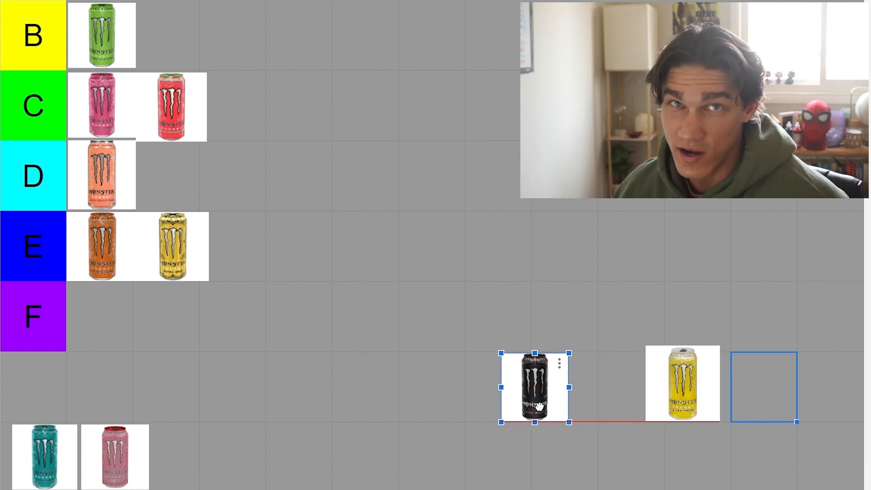
pyautogui.moveTo(534, 386); pyautogui.dragTo(497, 387)
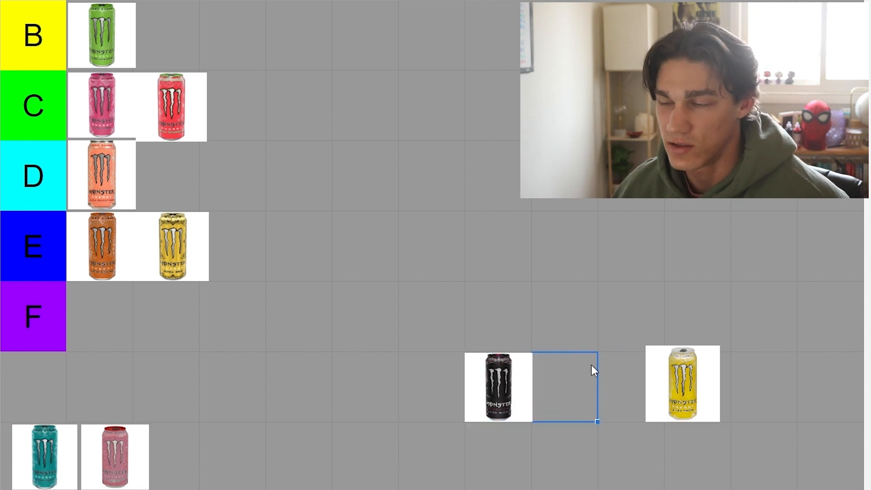
# Step: Carry the pale yellow can up and try it in the E tier's third slot
pyautogui.click(682, 383)
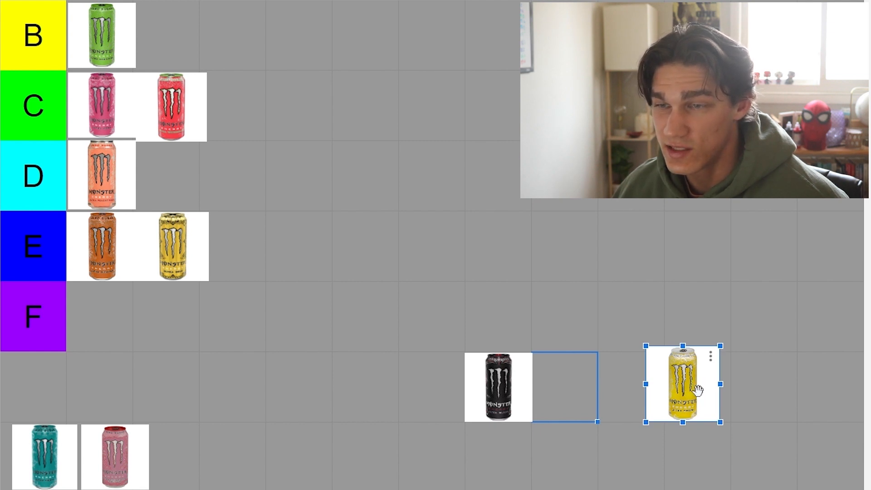
pyautogui.moveTo(682, 384); pyautogui.dragTo(416, 217)
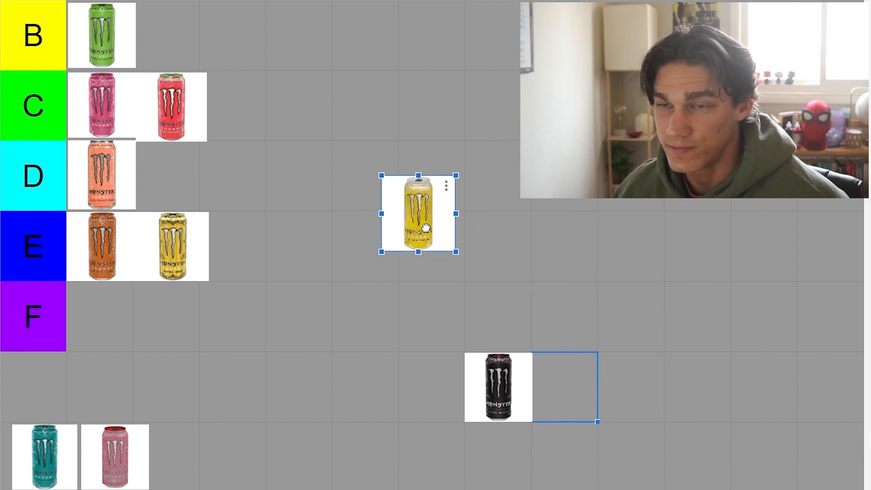
pyautogui.moveTo(418, 216); pyautogui.dragTo(328, 236)
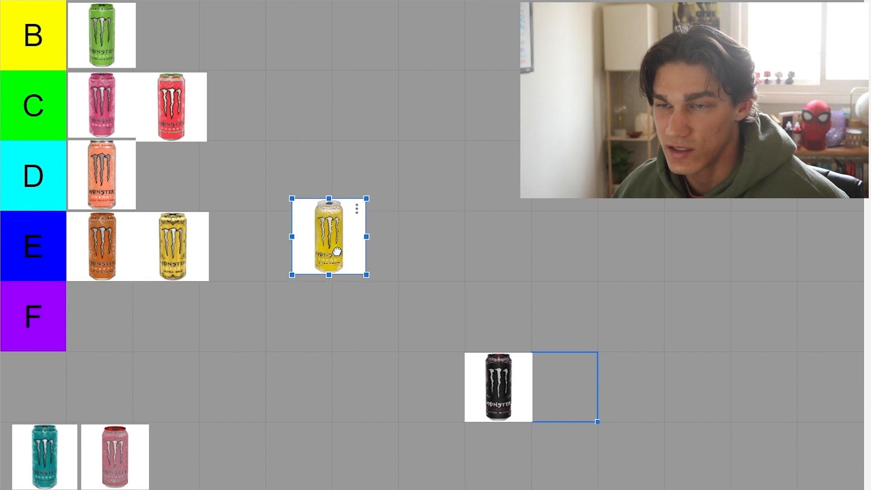
pyautogui.moveTo(328, 236); pyautogui.dragTo(250, 247)
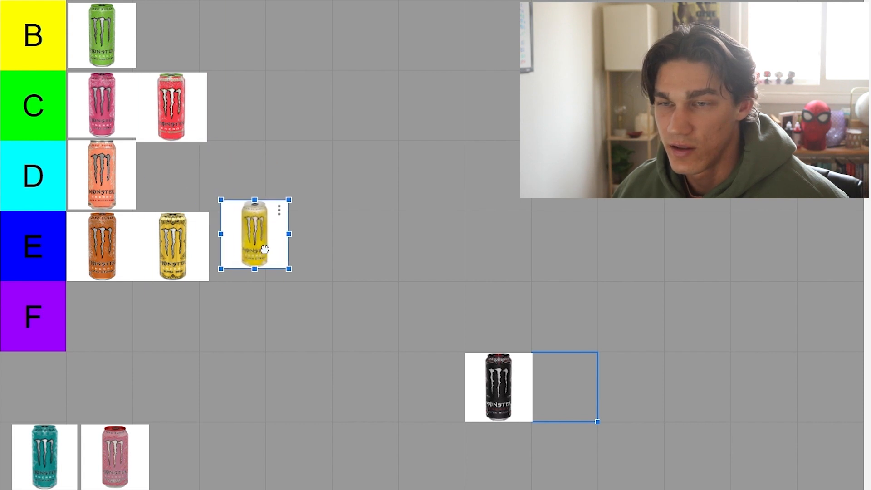
pyautogui.moveTo(255, 234); pyautogui.dragTo(257, 256)
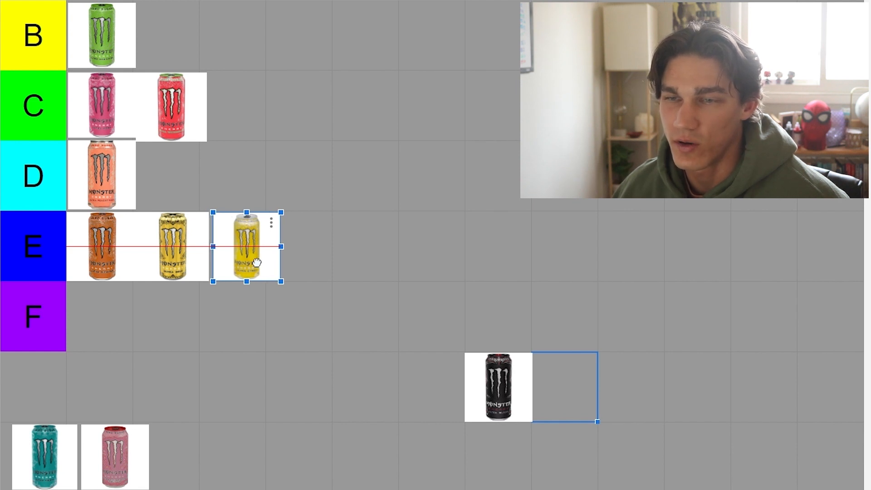
# Step: Pull the yellow can out of E and drop it into D beside the peach can
pyautogui.moveTo(246, 262); pyautogui.dragTo(257, 251)
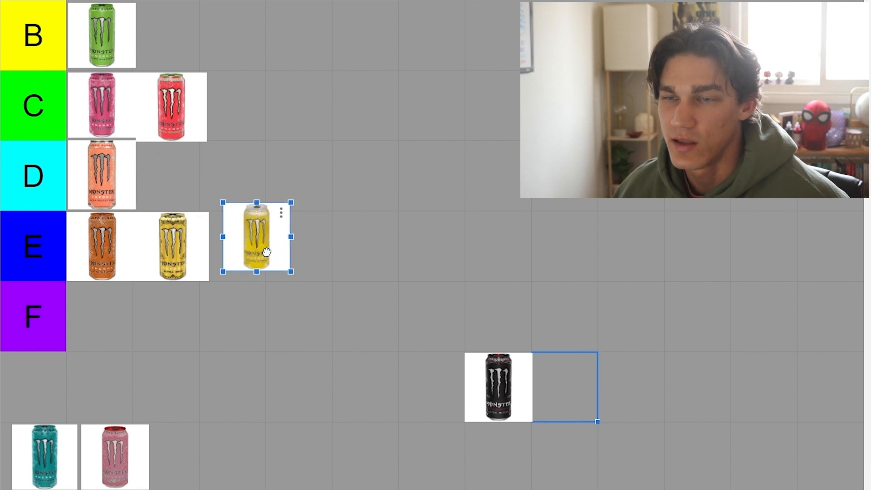
pyautogui.moveTo(256, 236); pyautogui.dragTo(173, 175)
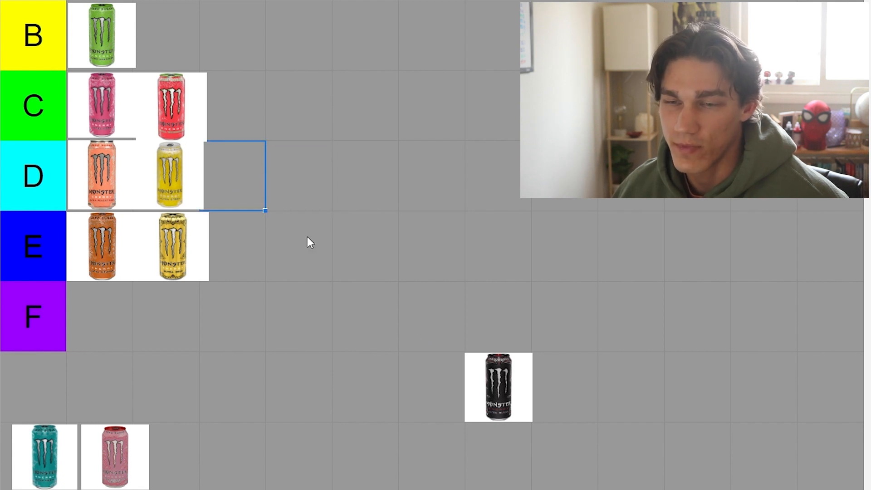
# Step: Lift the teal and pink cans up from the bottom row toward the tiers
pyautogui.scroll(-3)
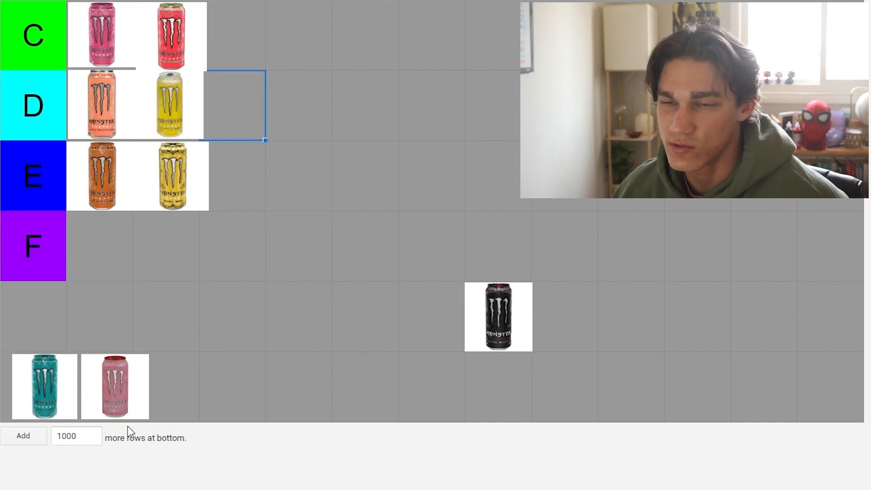
pyautogui.moveTo(44, 387); pyautogui.dragTo(308, 305)
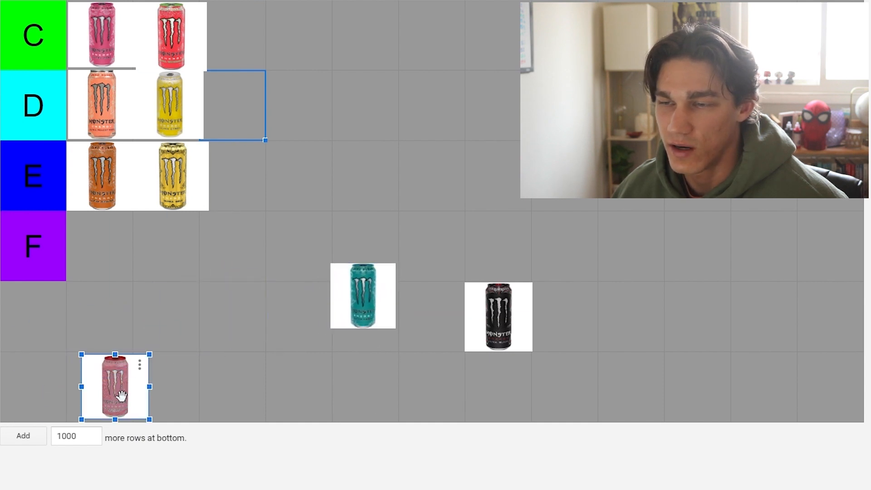
pyautogui.moveTo(116, 387); pyautogui.dragTo(272, 300)
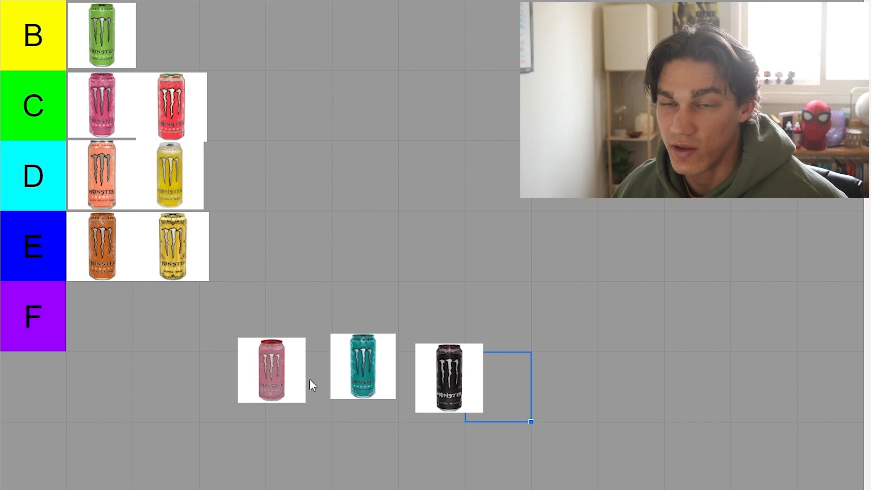
pyautogui.click(272, 370)
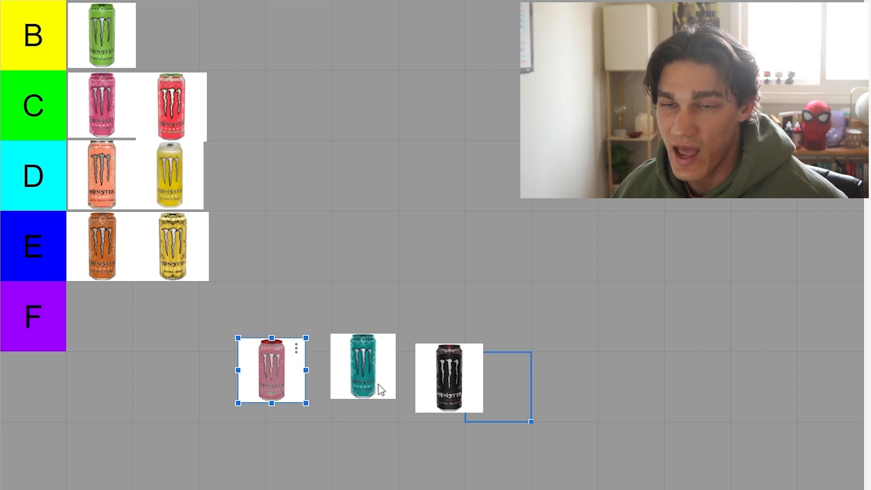
# Step: Place the teal can as the first entry of the F row
pyautogui.moveTo(363, 366); pyautogui.dragTo(343, 333)
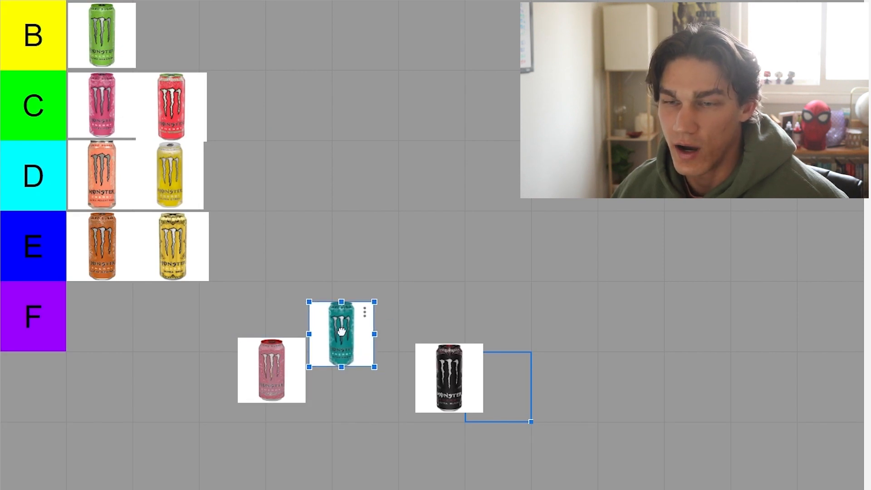
pyautogui.moveTo(341, 334); pyautogui.dragTo(97, 317)
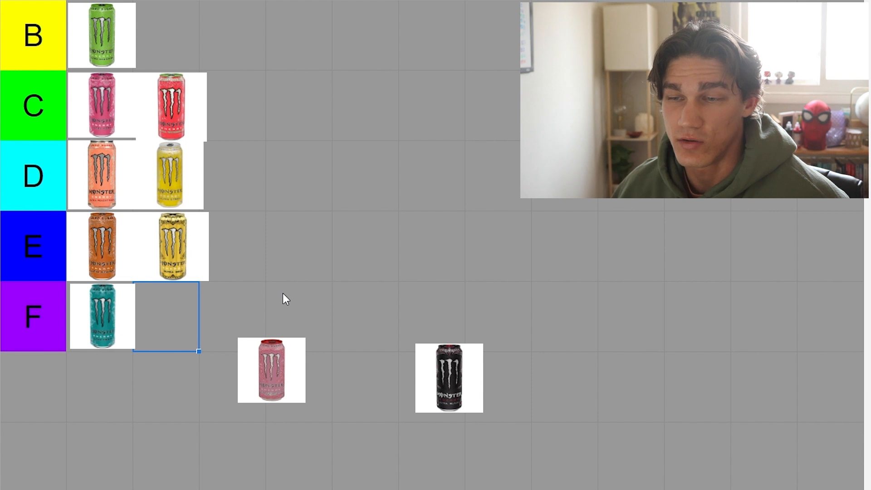
pyautogui.moveTo(273, 301)
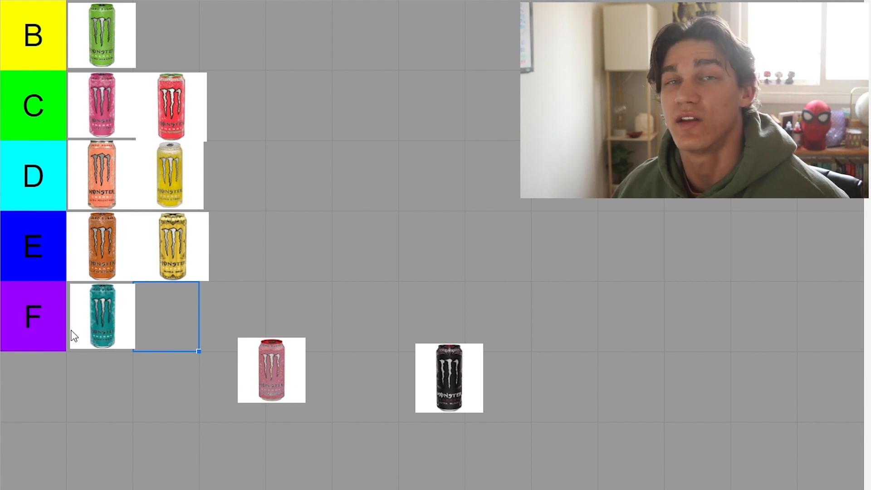
pyautogui.moveTo(172, 317)
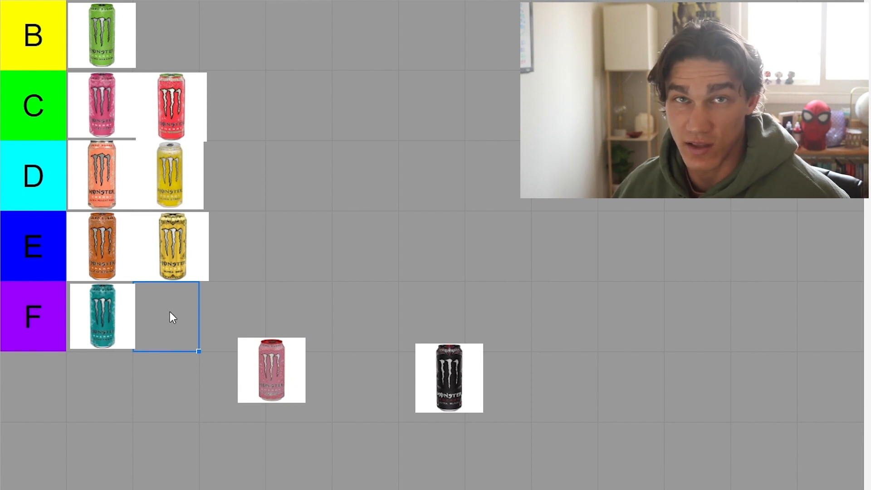
pyautogui.moveTo(155, 316)
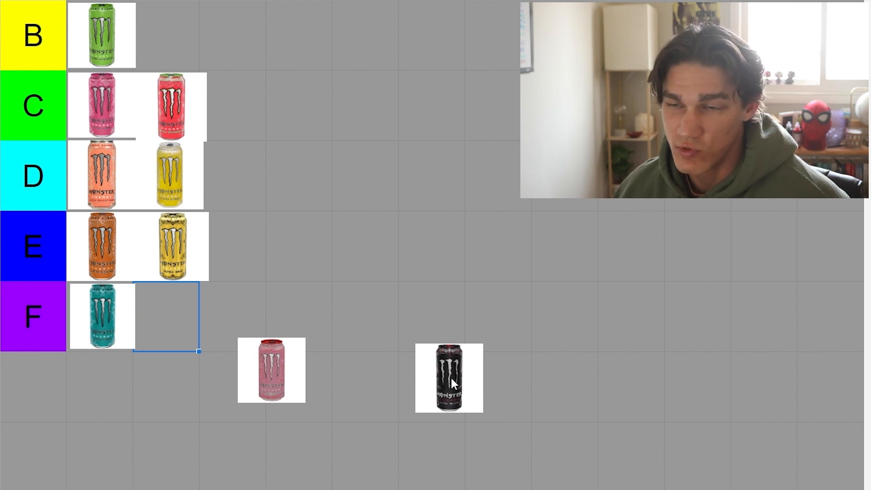
# Step: Move the rose-pink can into the A row beside the purple can, leaving black unranked
pyautogui.click(449, 381)
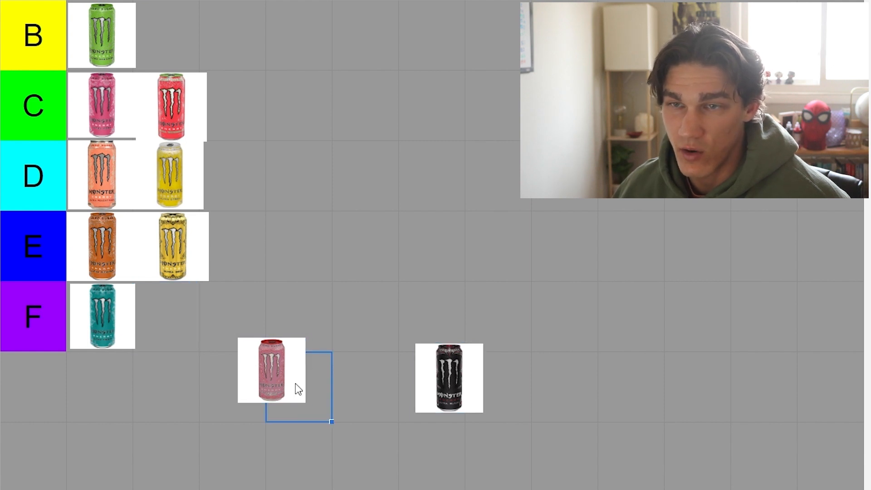
pyautogui.click(272, 371)
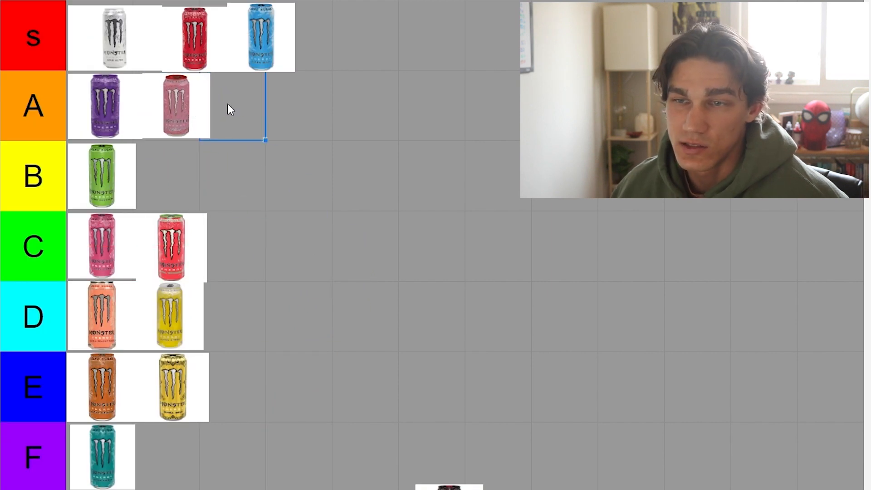
pyautogui.moveTo(327, 162)
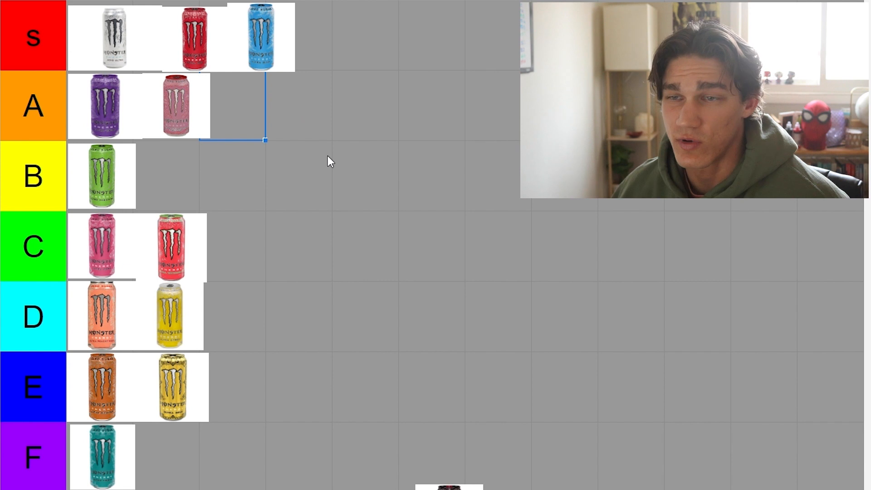
pyautogui.moveTo(232, 114)
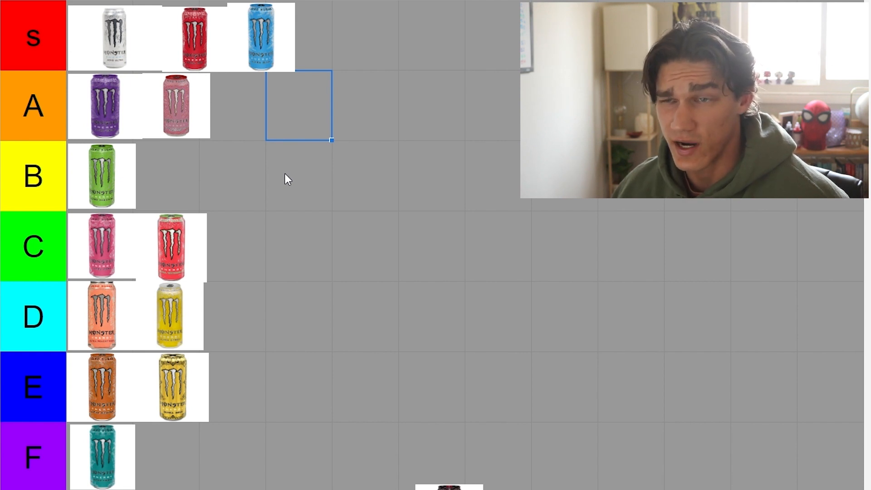
pyautogui.moveTo(227, 107)
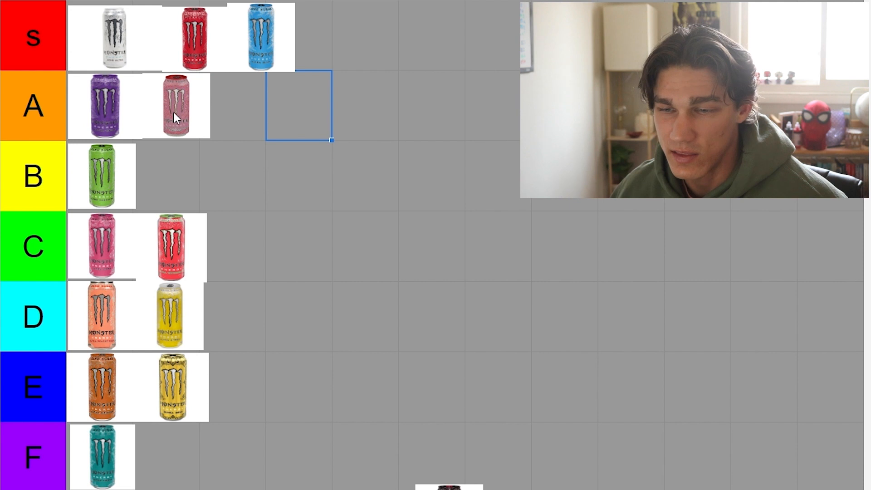
pyautogui.moveTo(186, 100)
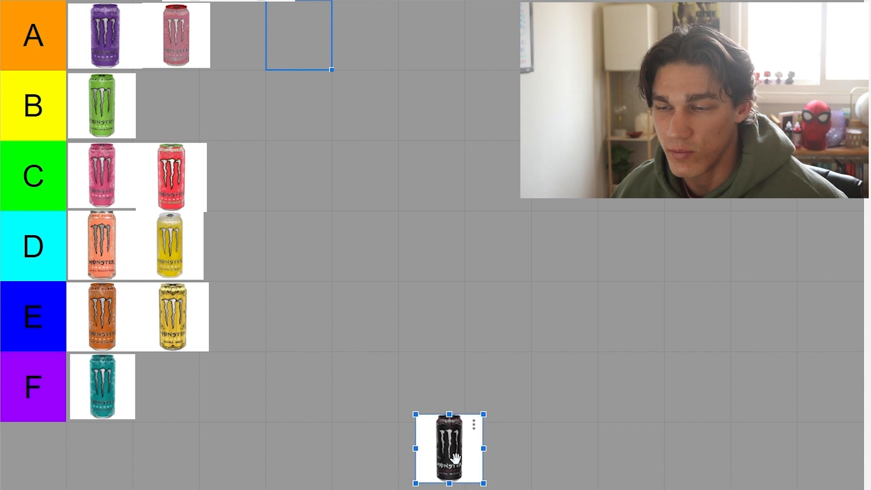
pyautogui.moveTo(451, 448); pyautogui.dragTo(353, 469)
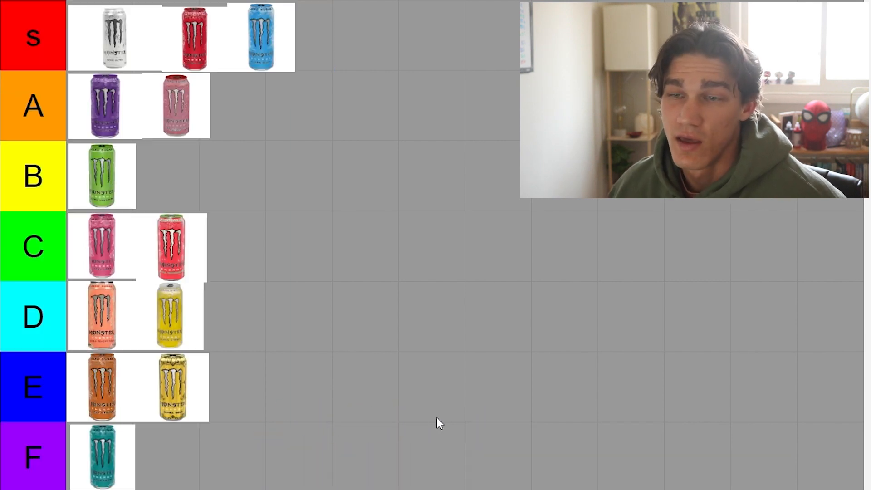
pyautogui.moveTo(464, 343)
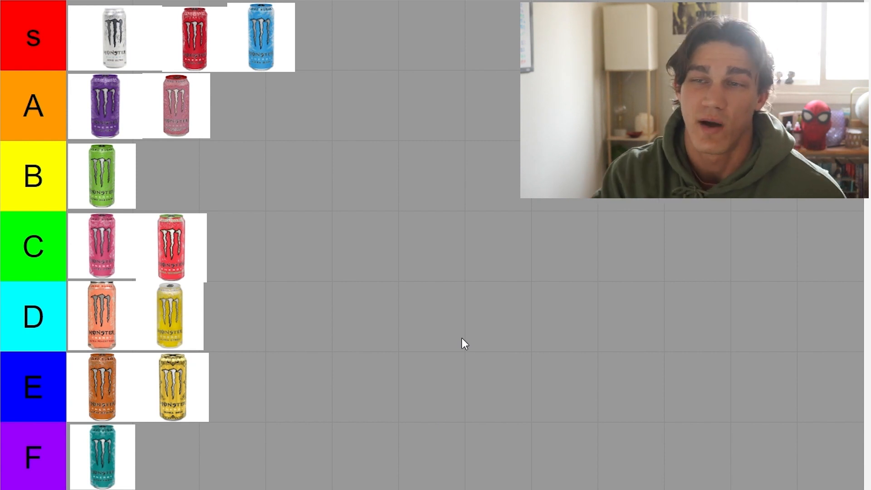